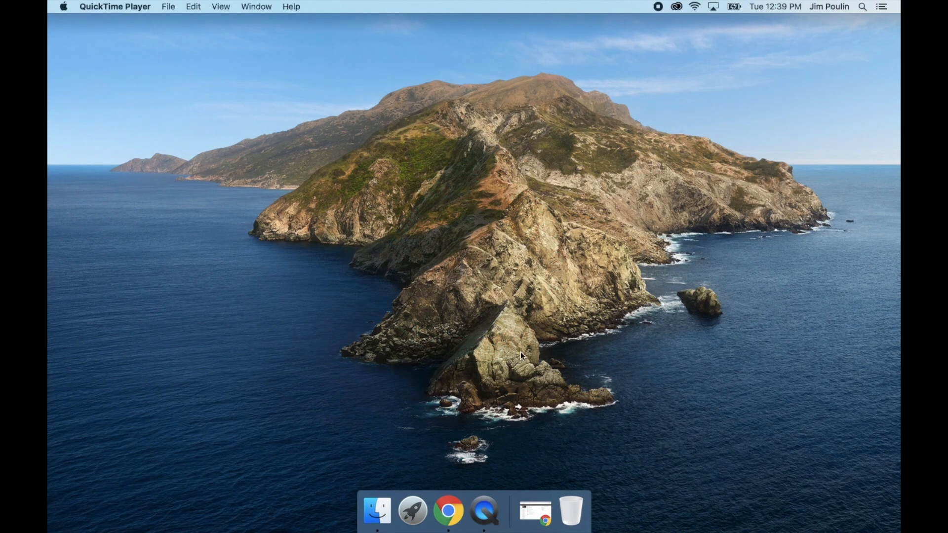
{"action": "mouse_move", "coordinate": [576, 349]}
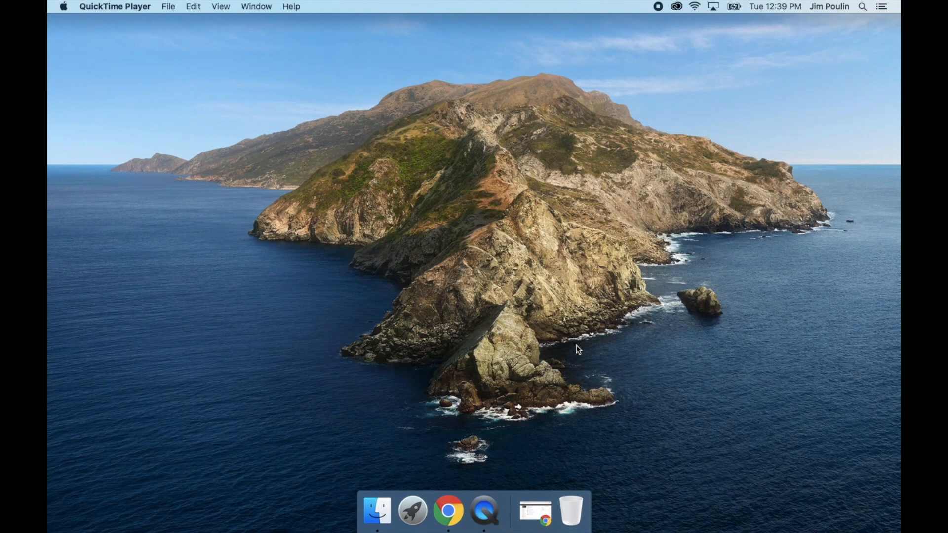
- Bring Chrome forward on the course Materials page and scroll through its folders
{"action": "left_click", "coordinate": [449, 510]}
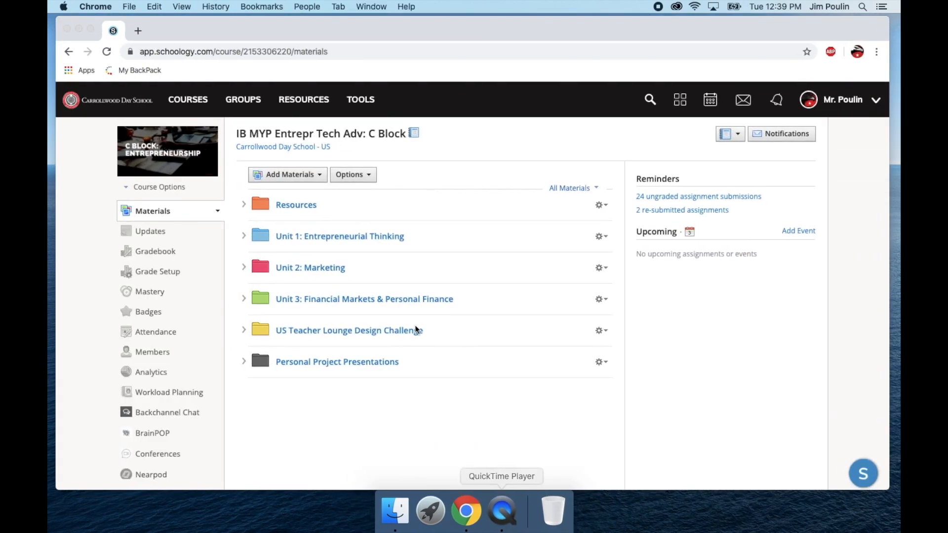
{"action": "scroll", "scroll_direction": "down", "scroll_amount": 3}
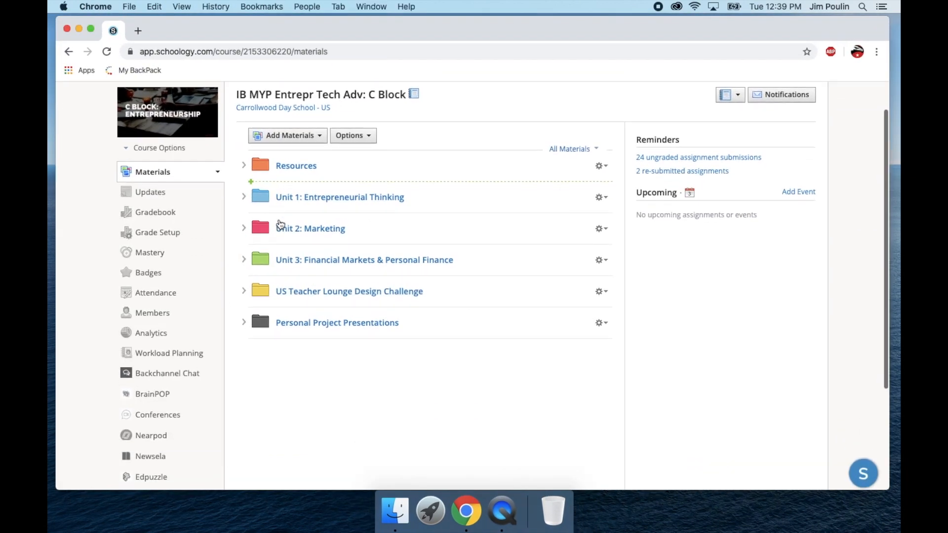
{"action": "scroll", "scroll_direction": "down", "scroll_amount": 3}
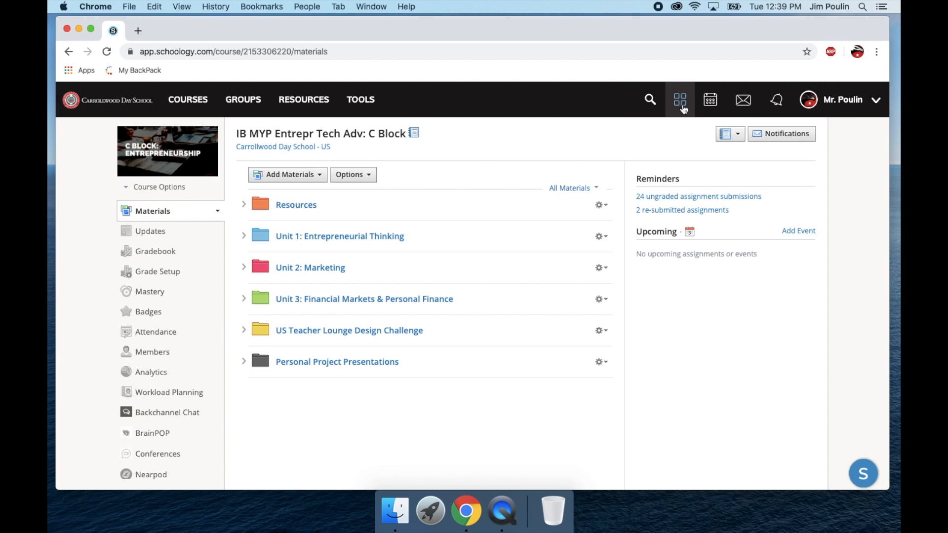
- Go from the apps grid to the App Center and view the Conferences app profile
{"action": "left_click", "coordinate": [679, 99]}
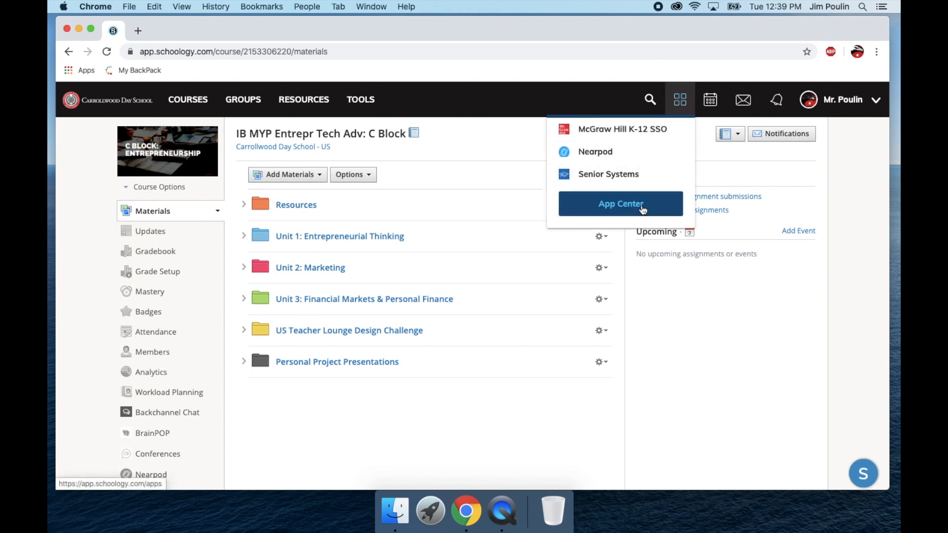
{"action": "left_click", "coordinate": [620, 204]}
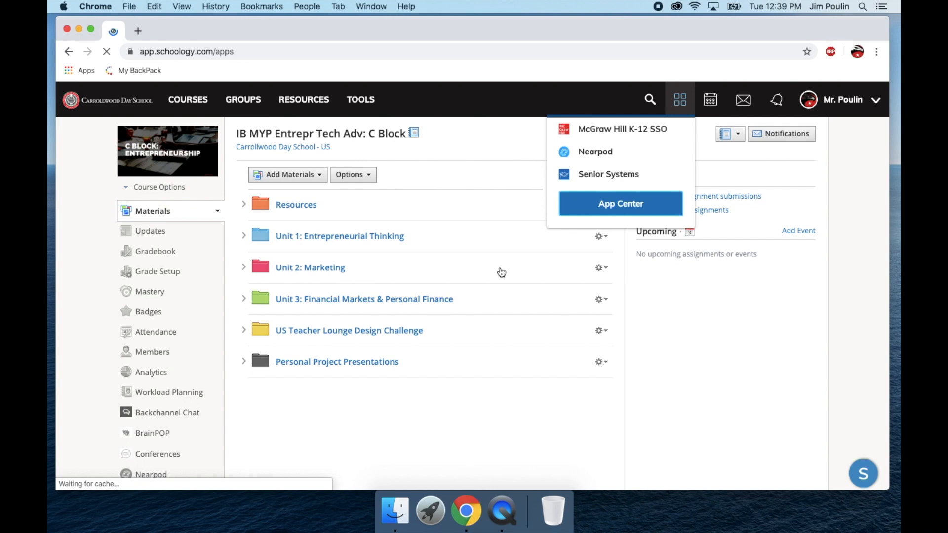
{"action": "left_click", "coordinate": [620, 204]}
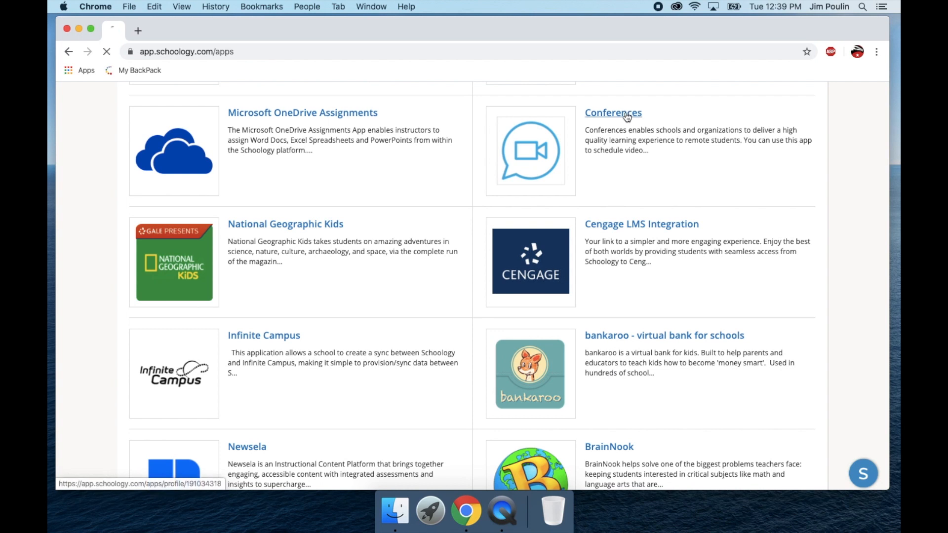
{"action": "left_click", "coordinate": [612, 112]}
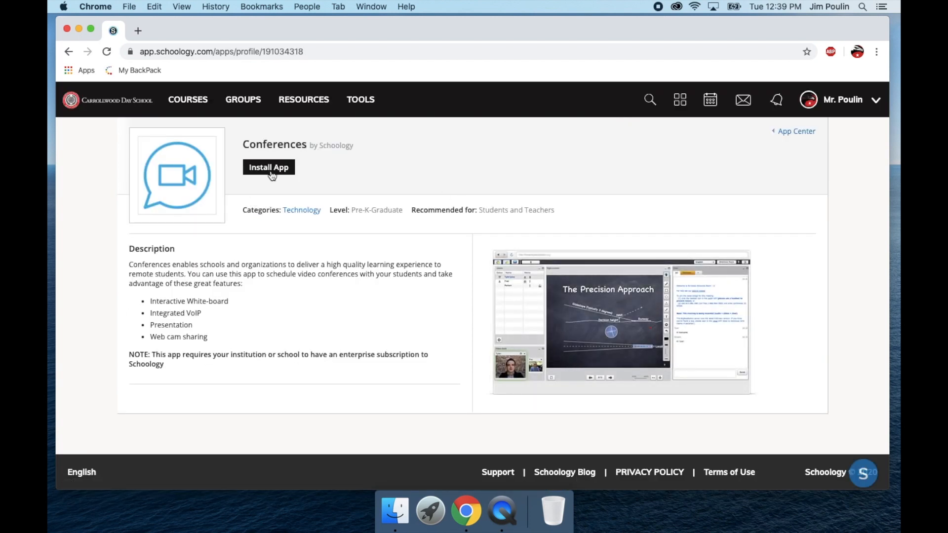
- Start installing Conferences for own account, agree to terms, then cancel the course picker
{"action": "left_click", "coordinate": [268, 167]}
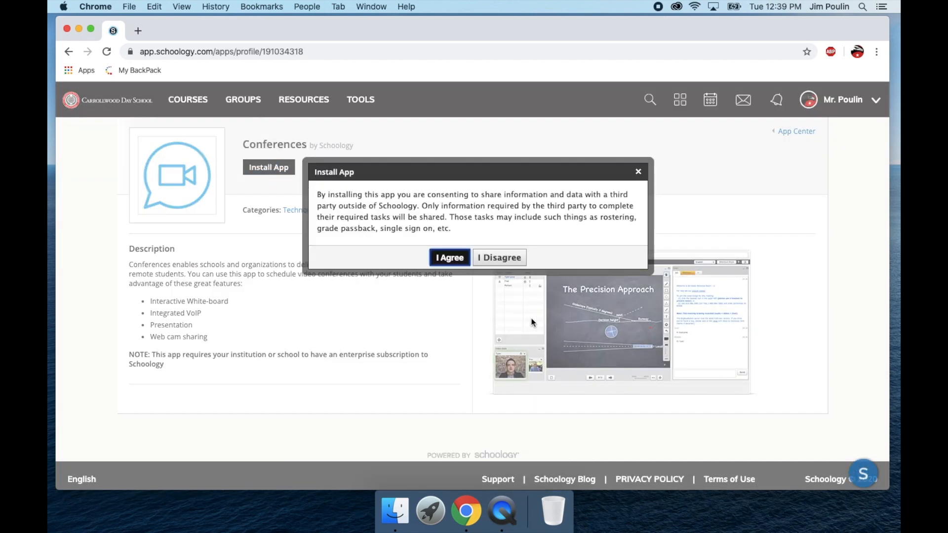
{"action": "left_click", "coordinate": [449, 257]}
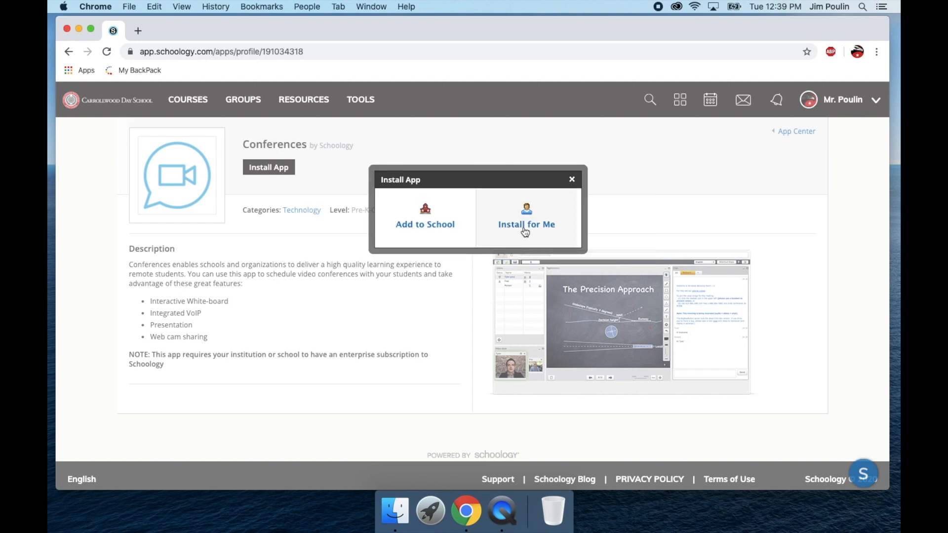
{"action": "left_click", "coordinate": [527, 224]}
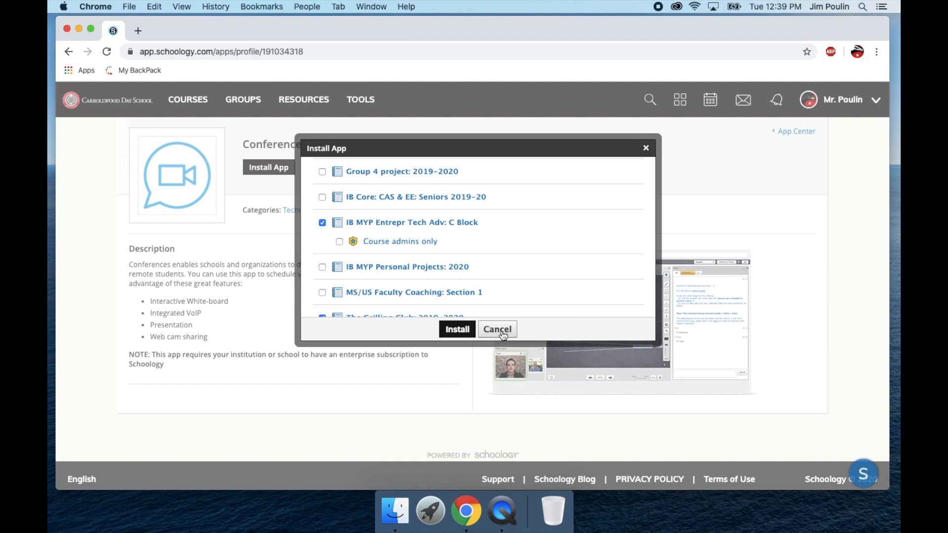
{"action": "left_click", "coordinate": [496, 329]}
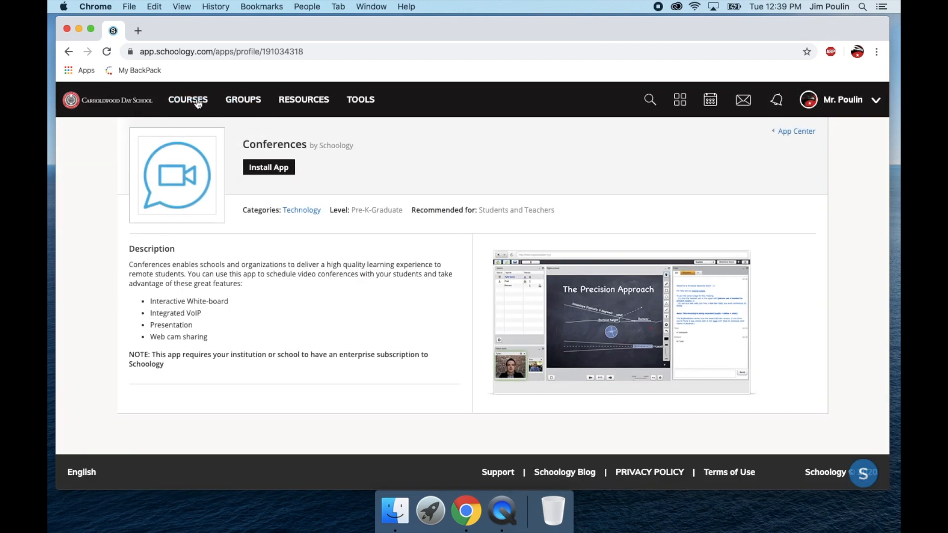
- Return to the IB MYP Entrepr Tech Adv: C Block course and go to its Conferences tool
{"action": "left_click", "coordinate": [188, 99]}
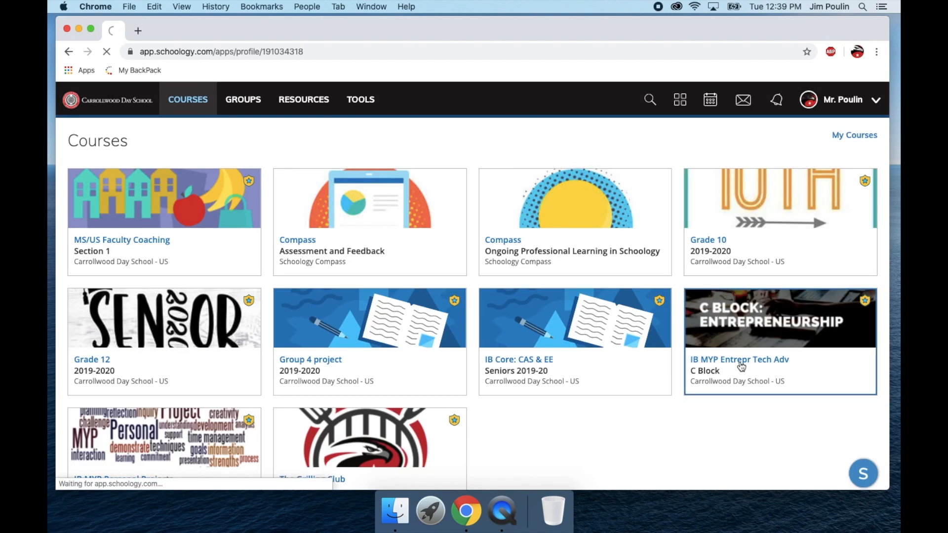
{"action": "left_click", "coordinate": [739, 359]}
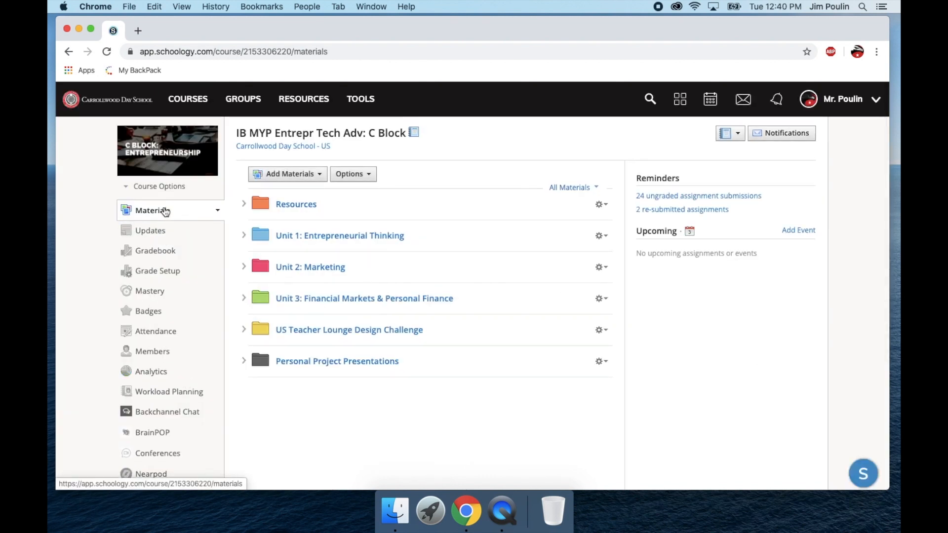
{"action": "scroll", "scroll_direction": "down", "scroll_amount": 3}
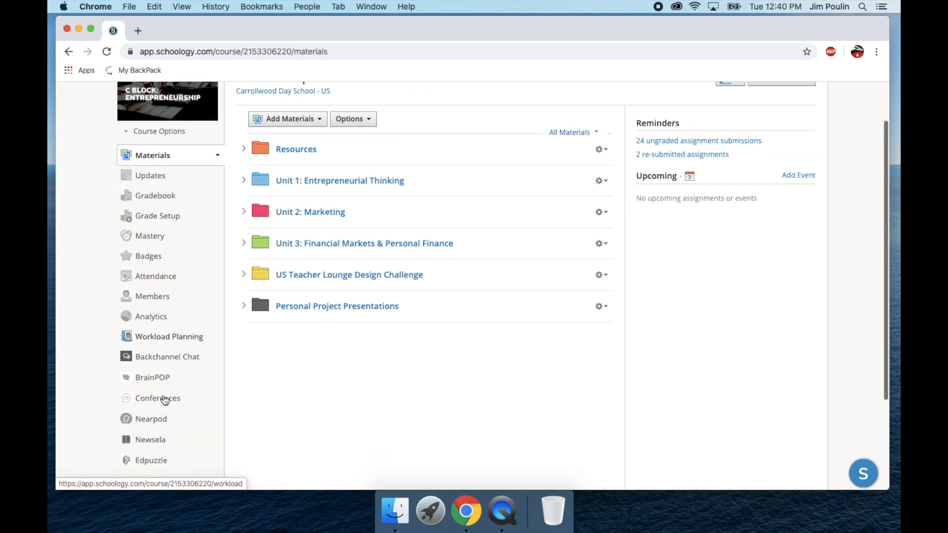
{"action": "left_click", "coordinate": [157, 398]}
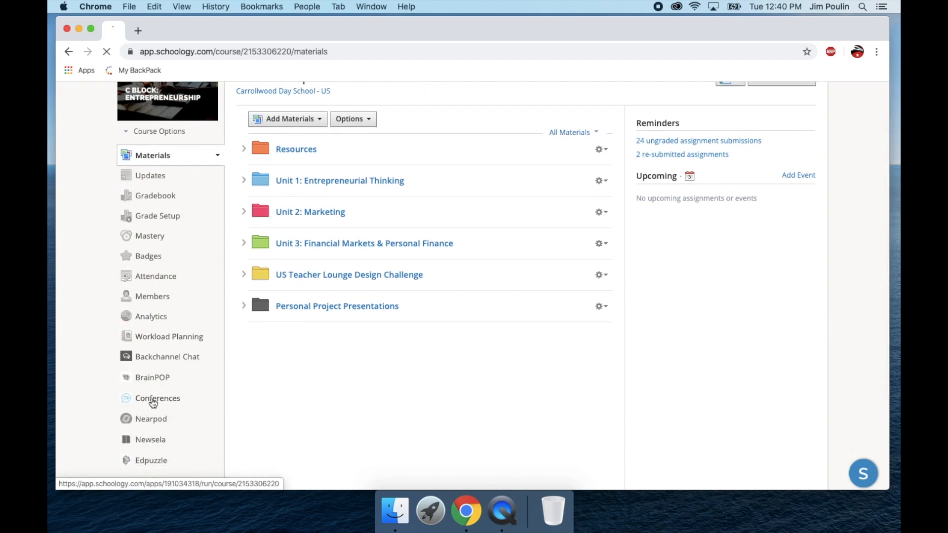
- Load the course Conferences page on the empty Active list
{"action": "left_click", "coordinate": [158, 398]}
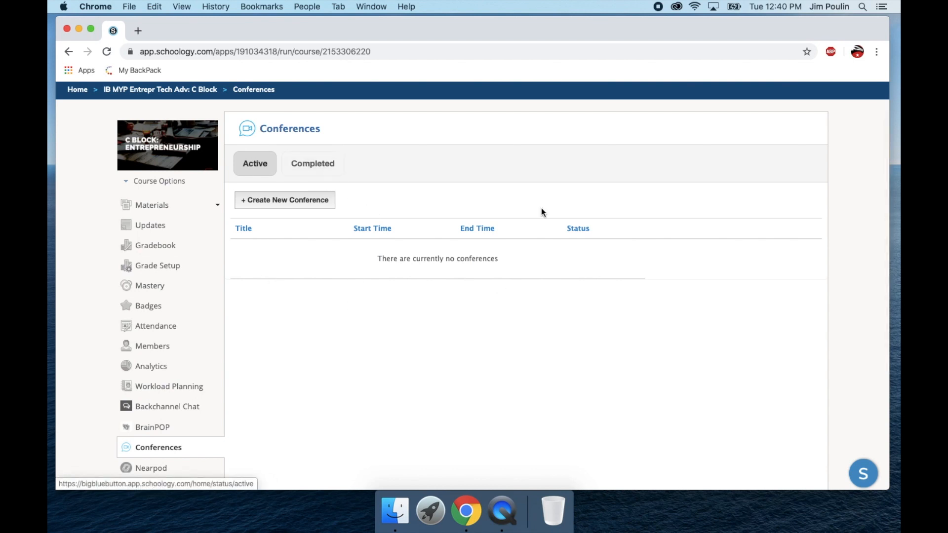
{"action": "mouse_move", "coordinate": [514, 169]}
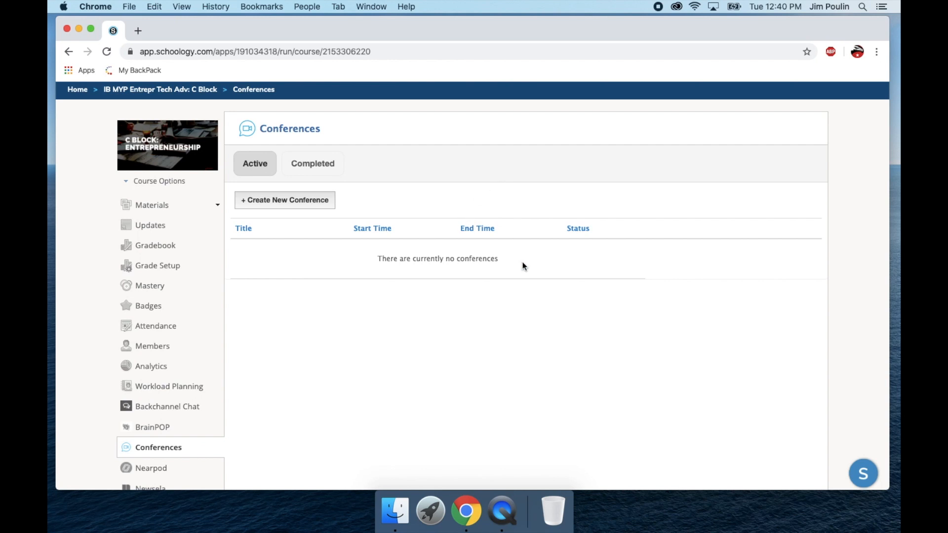
{"action": "mouse_move", "coordinate": [421, 195]}
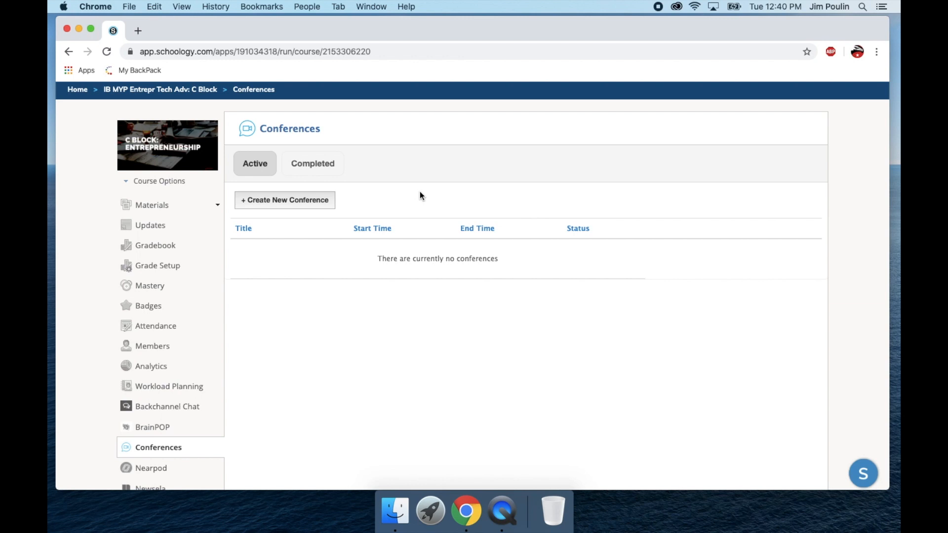
{"action": "mouse_move", "coordinate": [423, 236]}
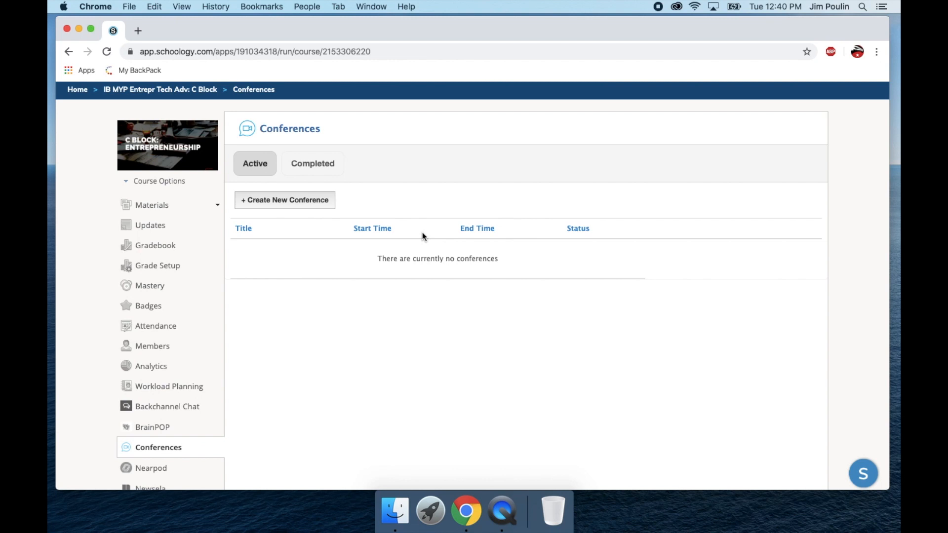
{"action": "mouse_move", "coordinate": [337, 207]}
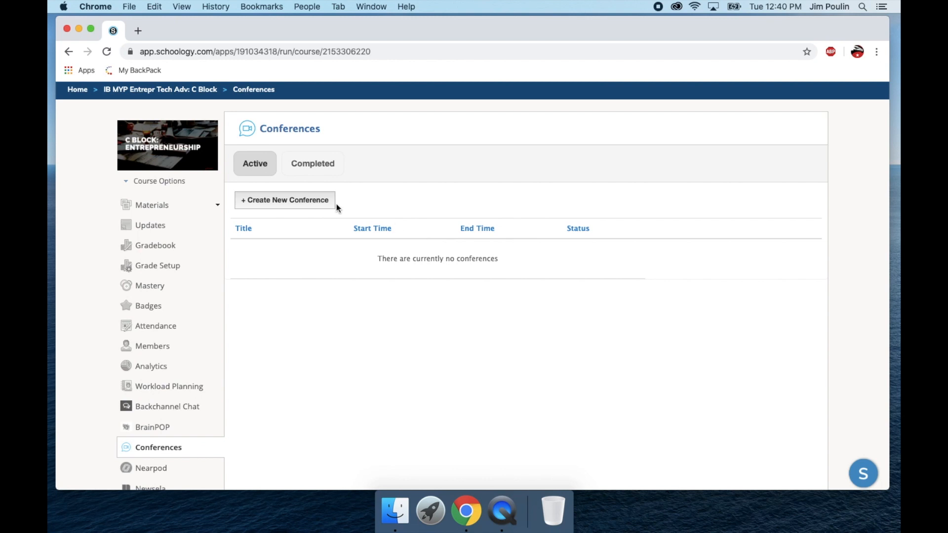
- Create a conference named Demo starting 03/02/2020 at 1:00 PM
{"action": "left_click", "coordinate": [284, 199]}
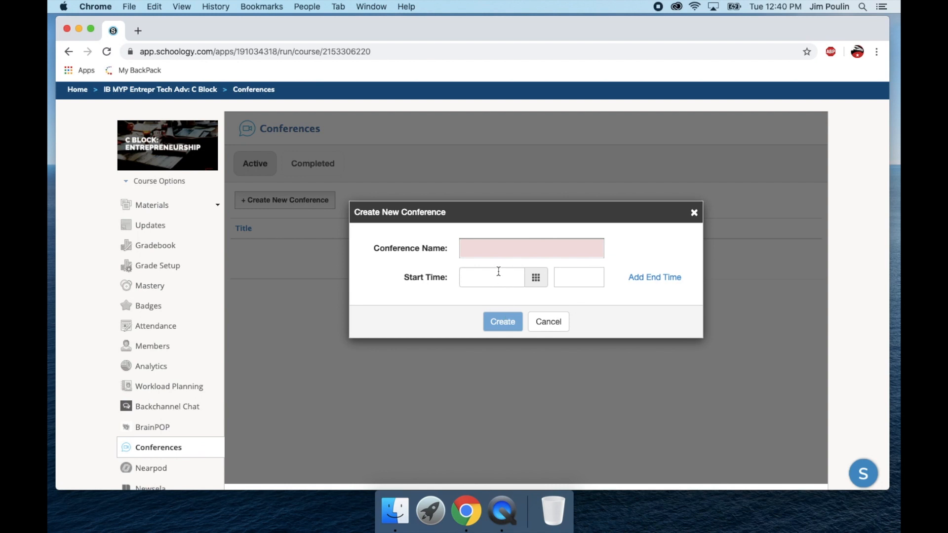
{"action": "type", "text": "Demo"}
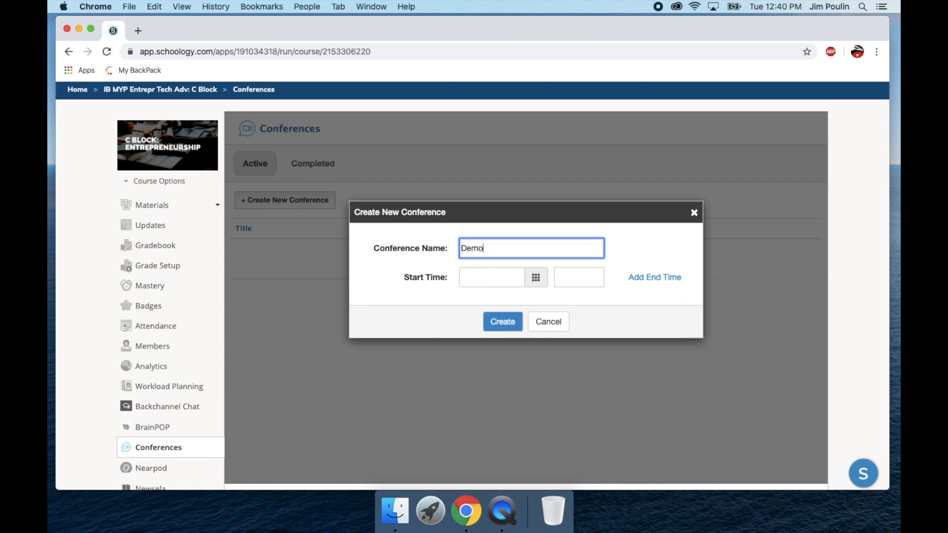
{"action": "left_click", "coordinate": [491, 276]}
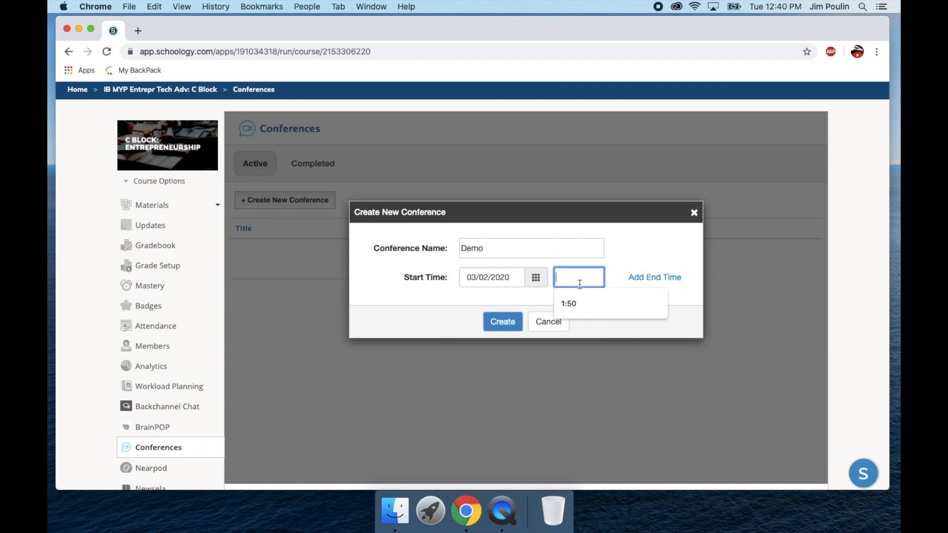
{"action": "type", "text": "1:00pm"}
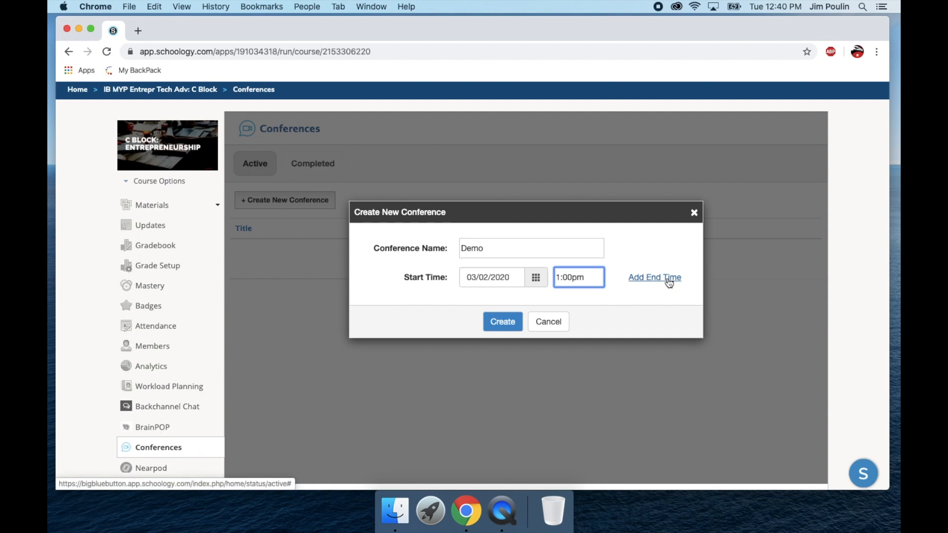
{"action": "left_click", "coordinate": [501, 320]}
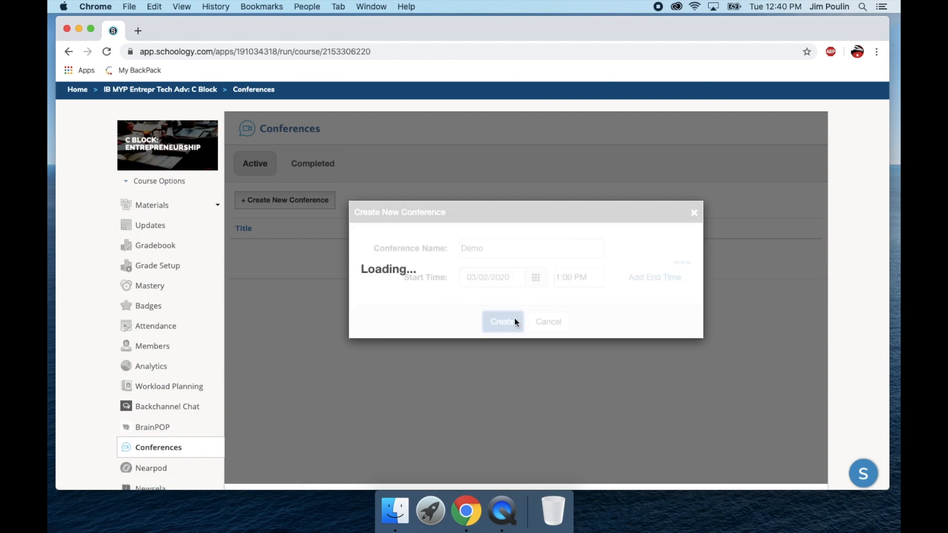
- Confirm so Demo appears in the Active list as Not started
{"action": "left_click", "coordinate": [502, 321]}
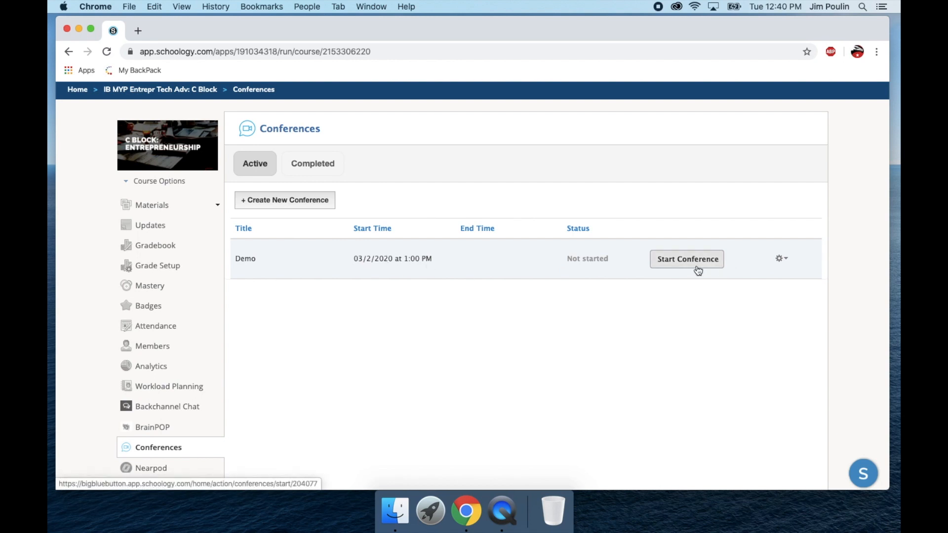
{"action": "mouse_move", "coordinate": [686, 292]}
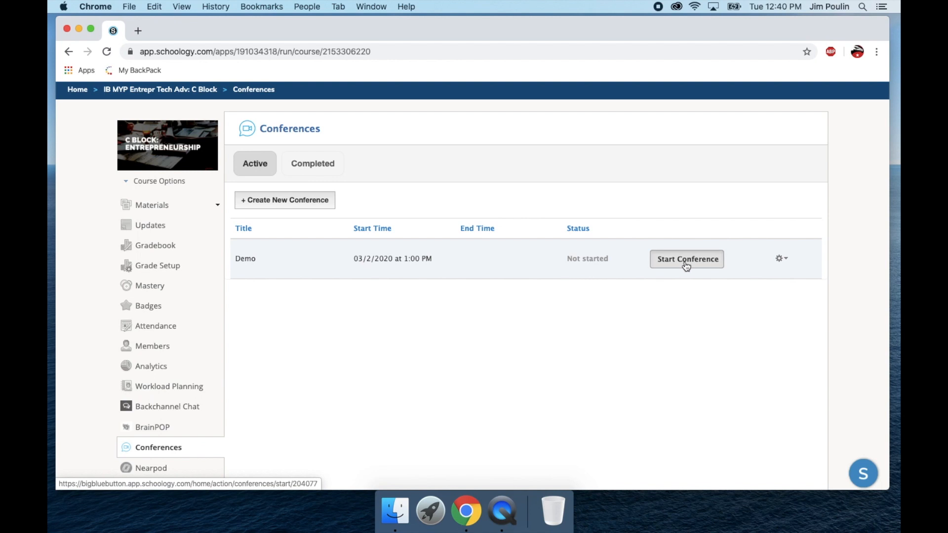
- Launch the Demo conference into BigBlueButton
{"action": "left_click", "coordinate": [686, 259]}
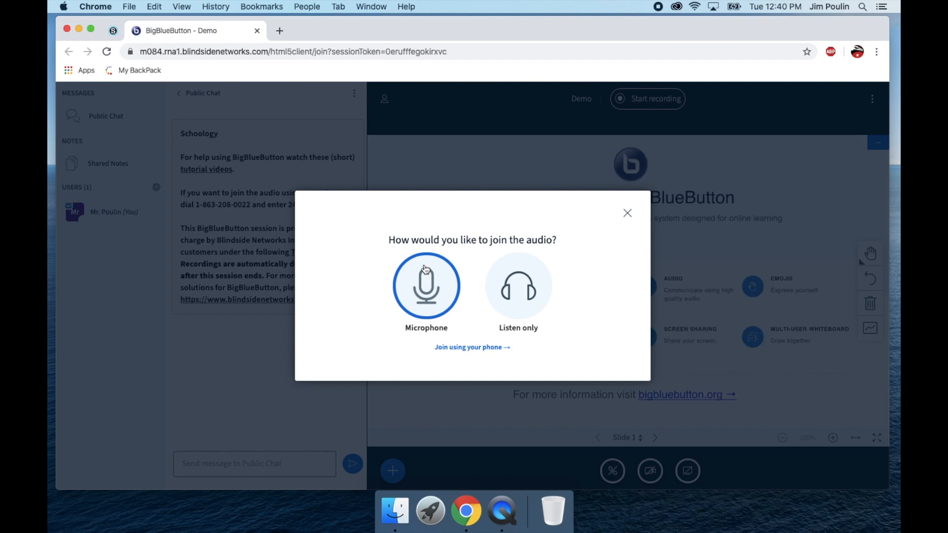
{"action": "mouse_move", "coordinate": [439, 268]}
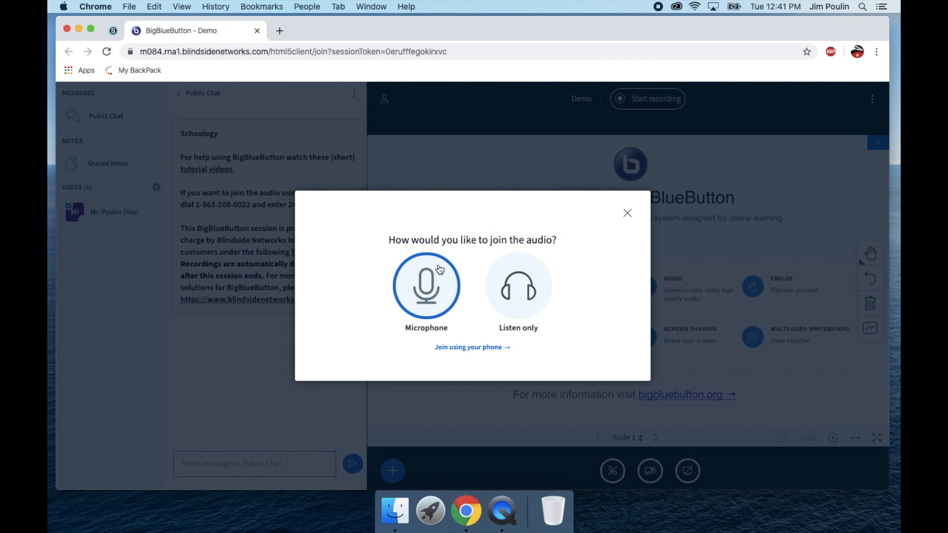
{"action": "mouse_move", "coordinate": [518, 287]}
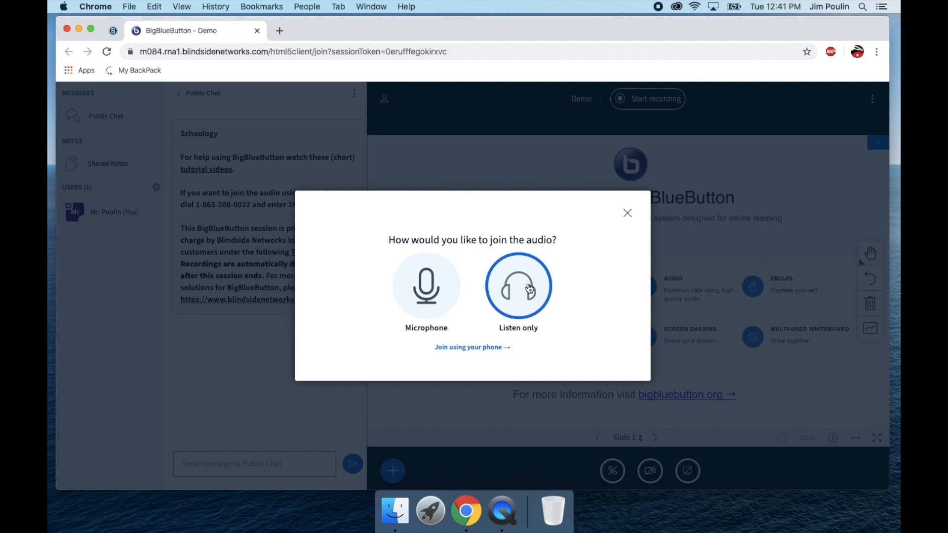
{"action": "mouse_move", "coordinate": [541, 307]}
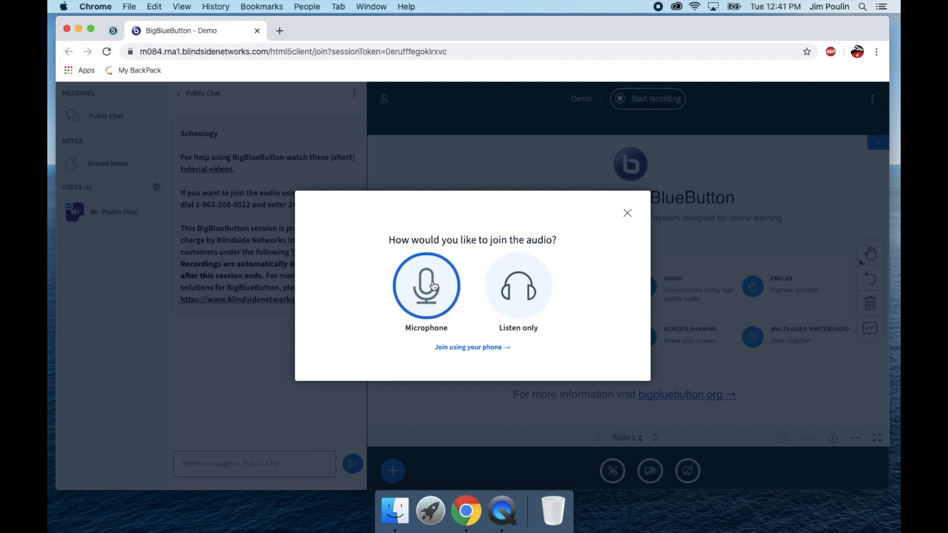
- Join audio with a microphone and grant Chrome microphone access
{"action": "left_click", "coordinate": [426, 285]}
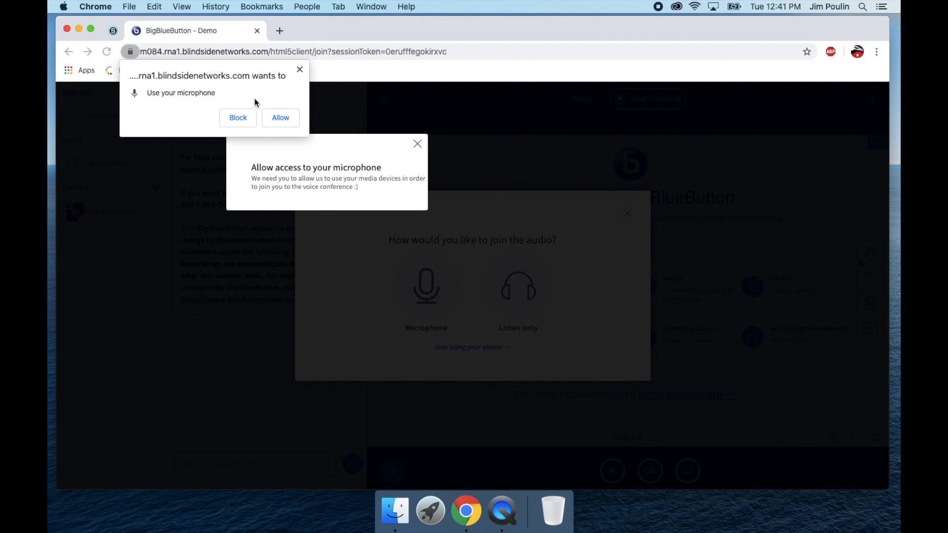
{"action": "mouse_move", "coordinate": [281, 107]}
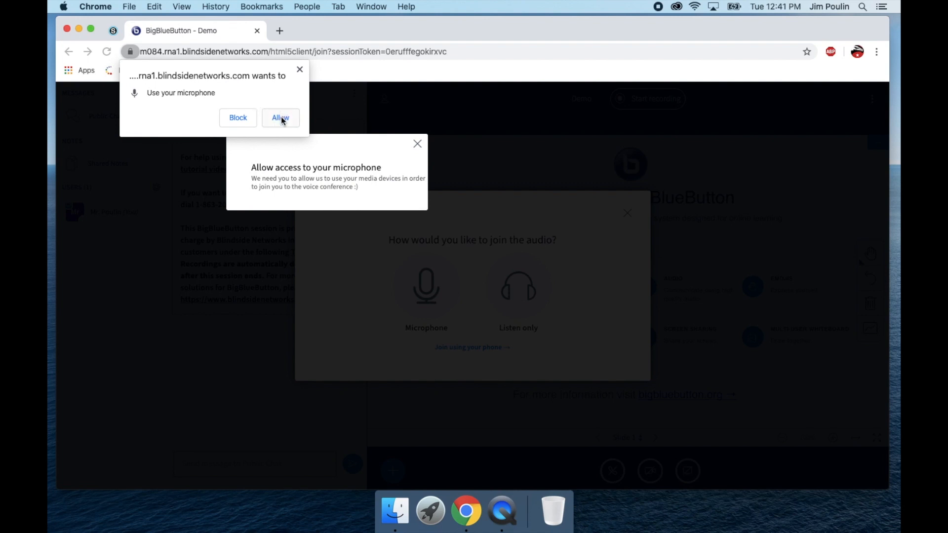
{"action": "left_click", "coordinate": [280, 117]}
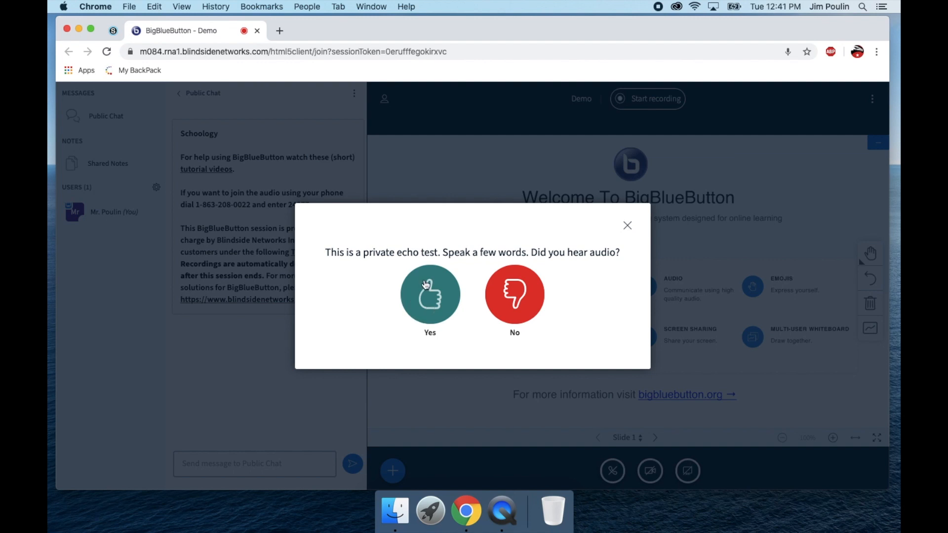
- Confirm the echo test was heard and check the Sound output devices in System Preferences
{"action": "left_click", "coordinate": [429, 295]}
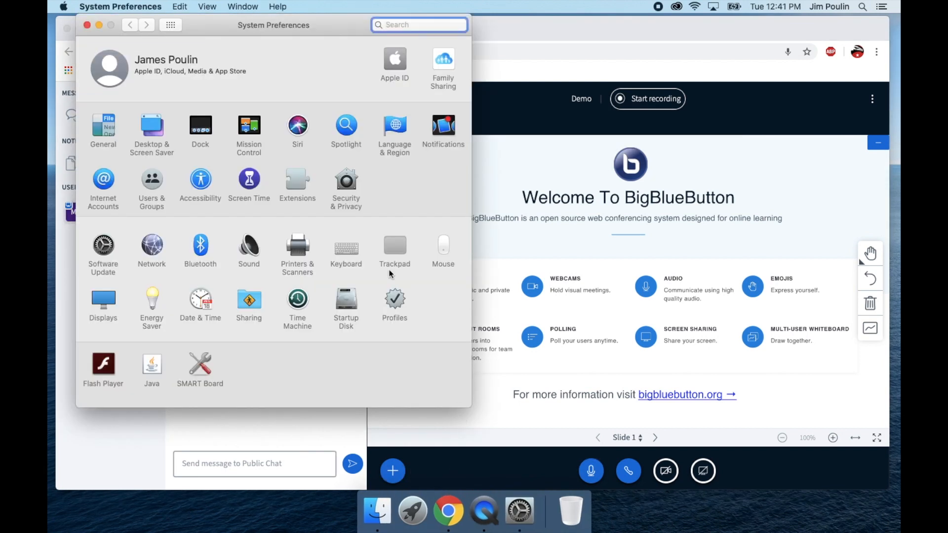
{"action": "mouse_move", "coordinate": [241, 279]}
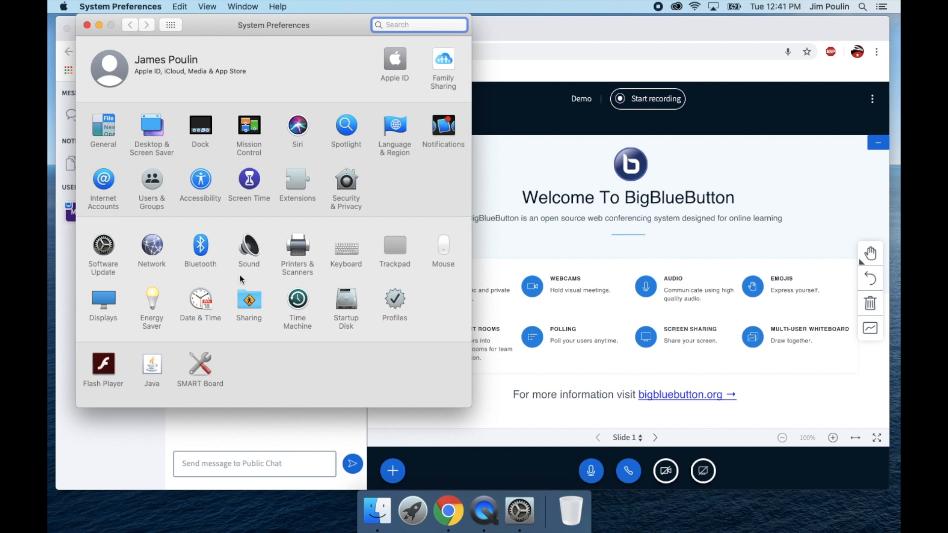
{"action": "mouse_move", "coordinate": [245, 255]}
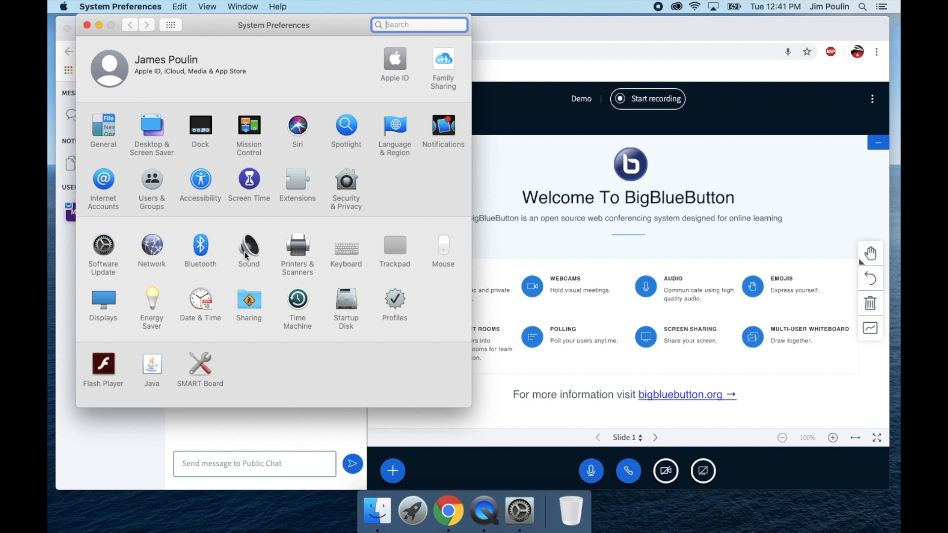
{"action": "left_click", "coordinate": [248, 246]}
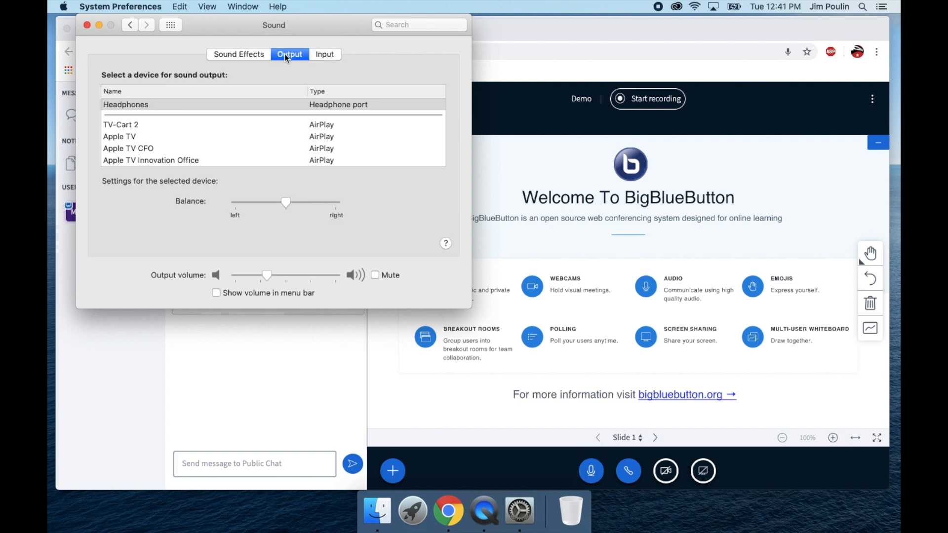
{"action": "mouse_move", "coordinate": [160, 150]}
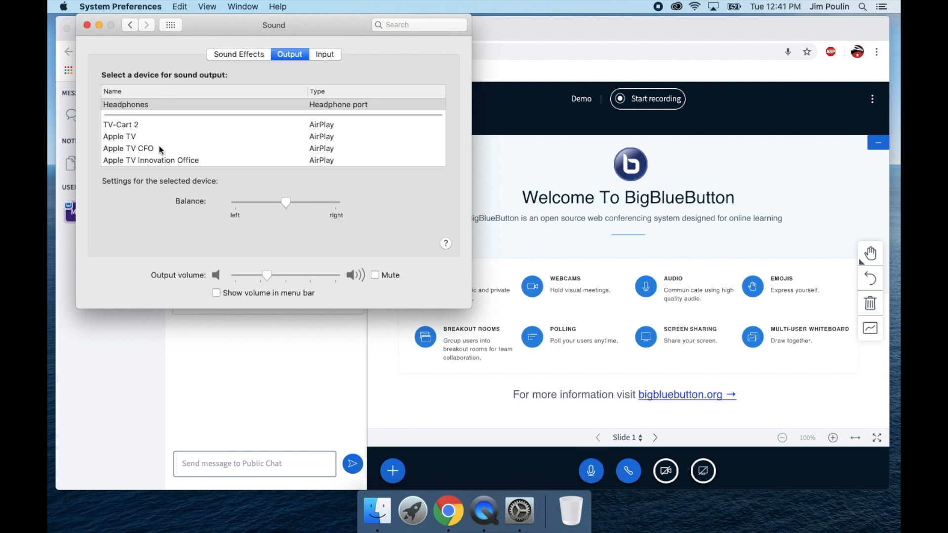
{"action": "mouse_move", "coordinate": [155, 133]}
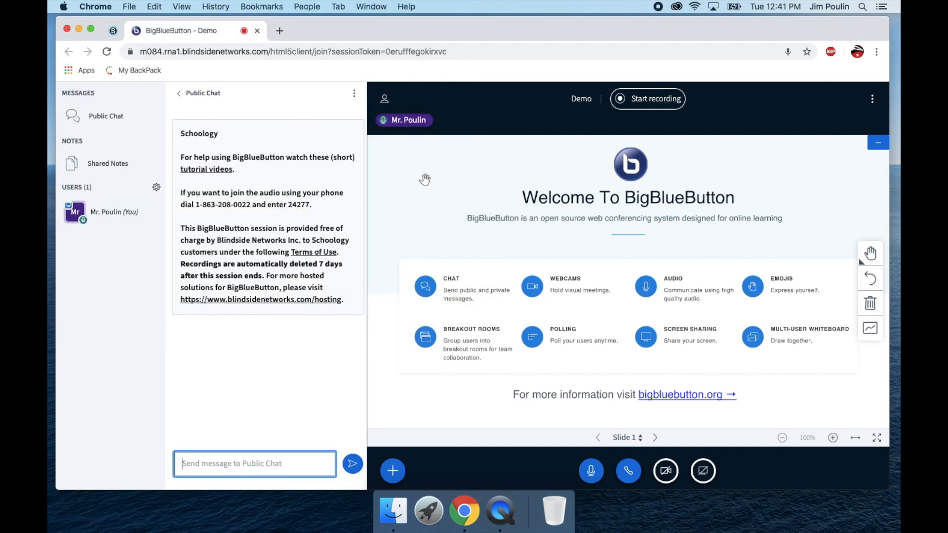
- Switch the side panel to Shared Notes and place the cursor in the empty editor
{"action": "left_click", "coordinate": [590, 471]}
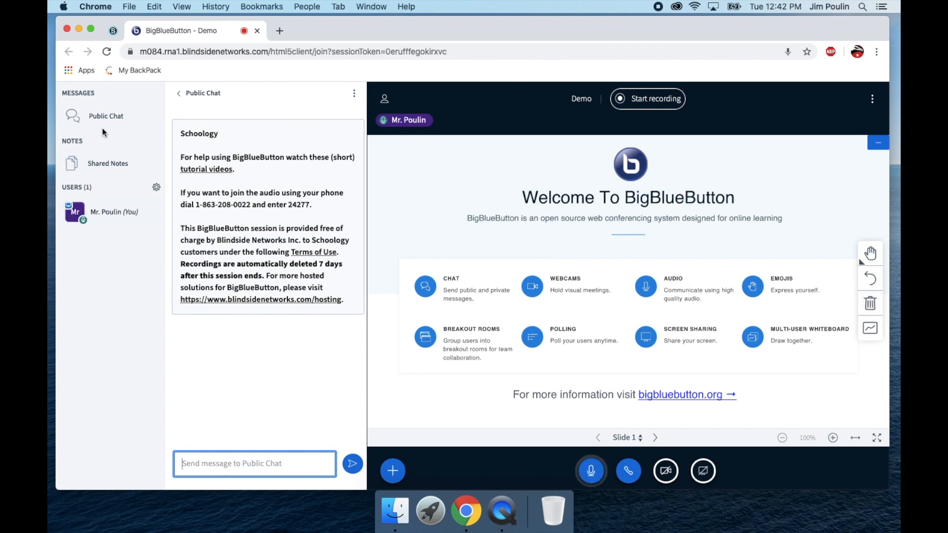
{"action": "mouse_move", "coordinate": [247, 445]}
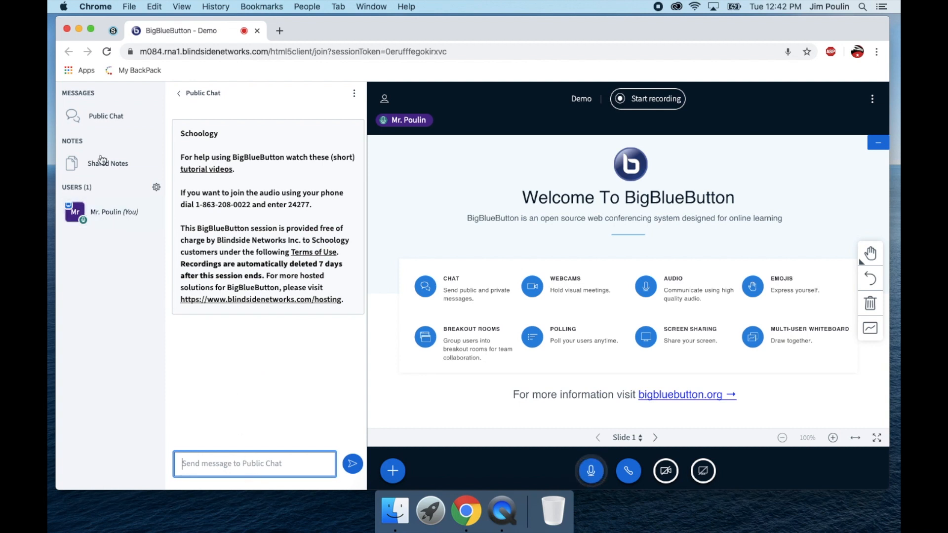
{"action": "left_click", "coordinate": [108, 163]}
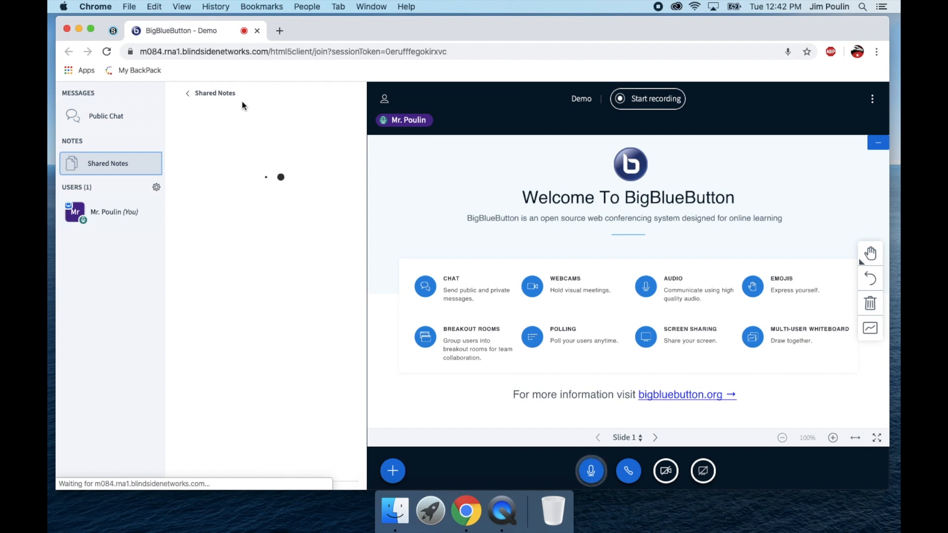
{"action": "left_click", "coordinate": [108, 163]}
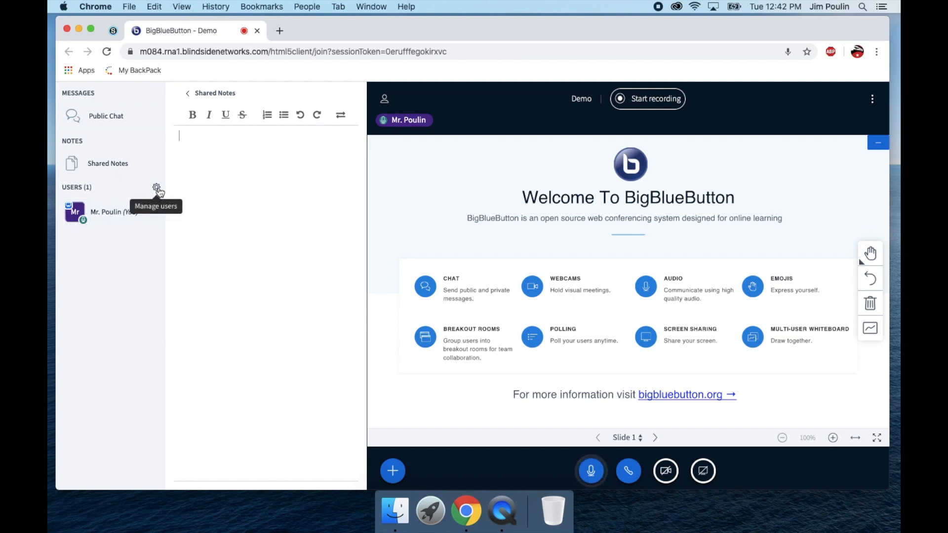
- Show the user-management options (mute, lock viewers, breakout rooms, captions)
{"action": "left_click", "coordinate": [157, 189]}
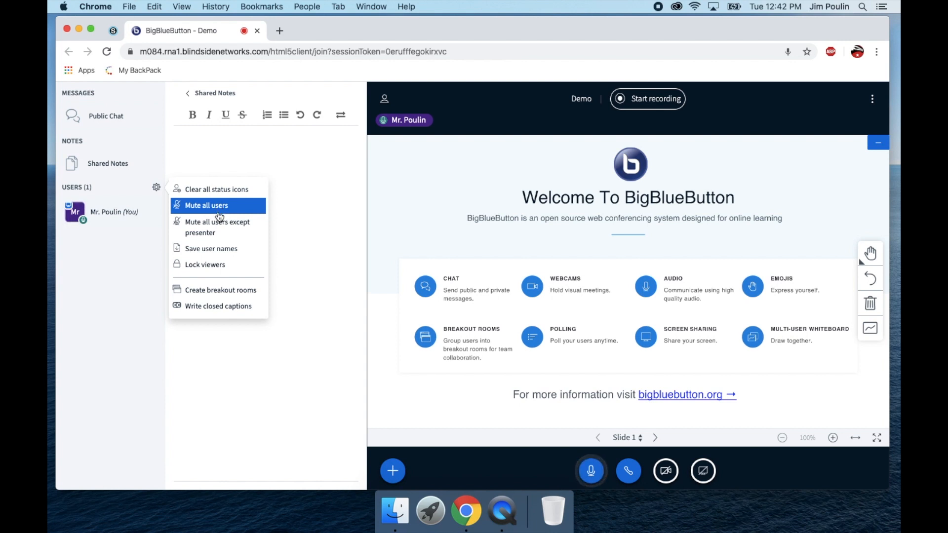
{"action": "mouse_move", "coordinate": [217, 227]}
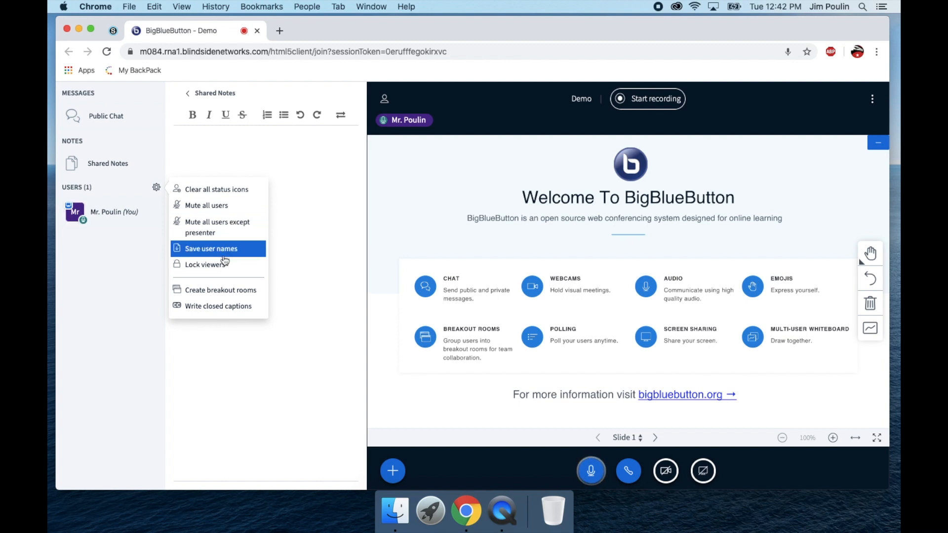
{"action": "mouse_move", "coordinate": [228, 264]}
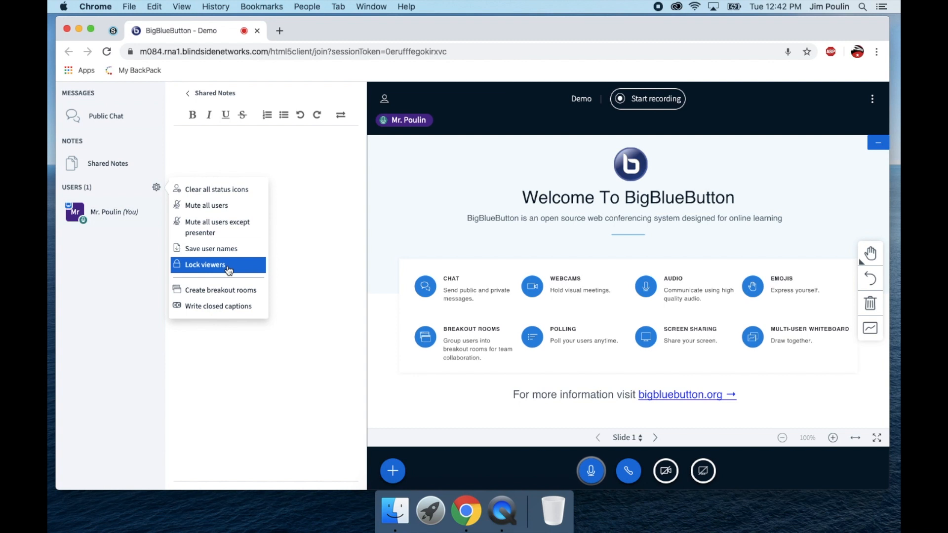
{"action": "mouse_move", "coordinate": [227, 306]}
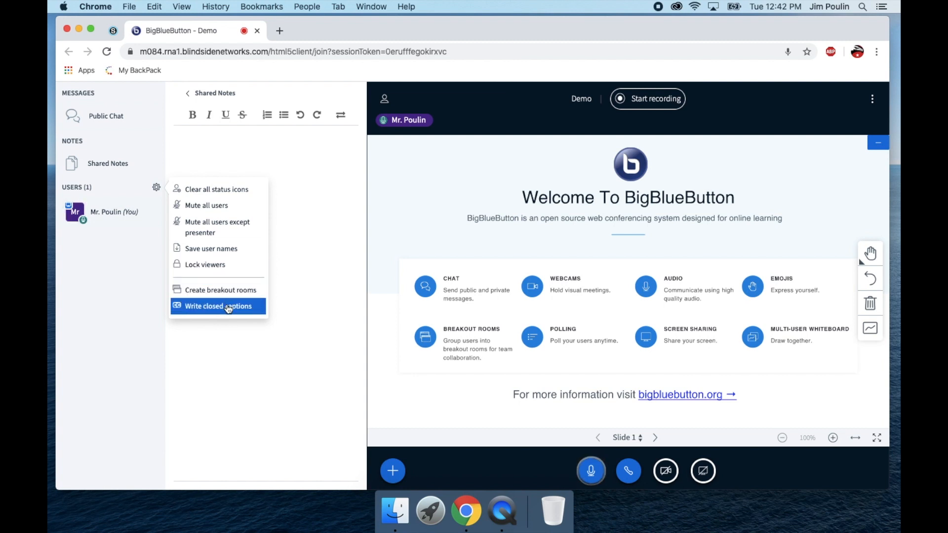
{"action": "mouse_move", "coordinate": [220, 289]}
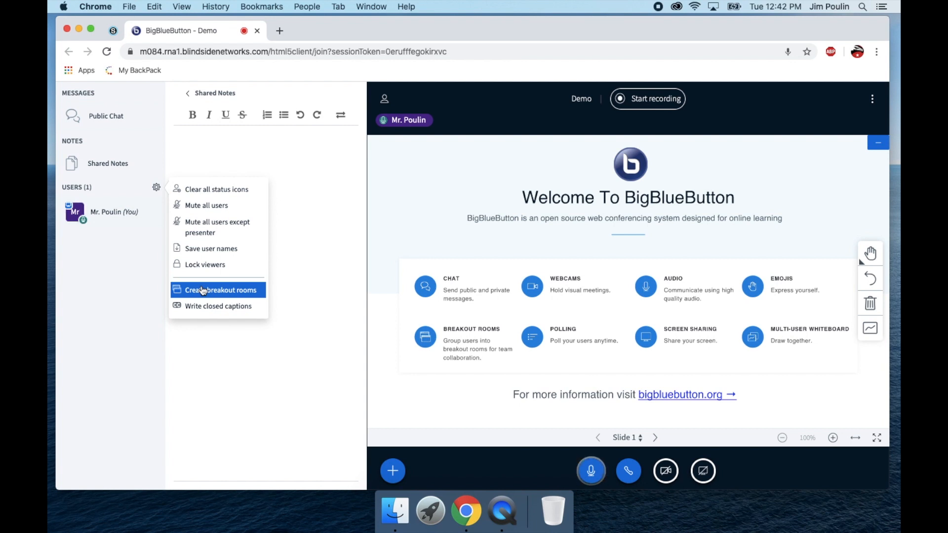
- Review the Breakout Rooms setup keeping 2 rooms, then close it without creating any
{"action": "left_click", "coordinate": [221, 289]}
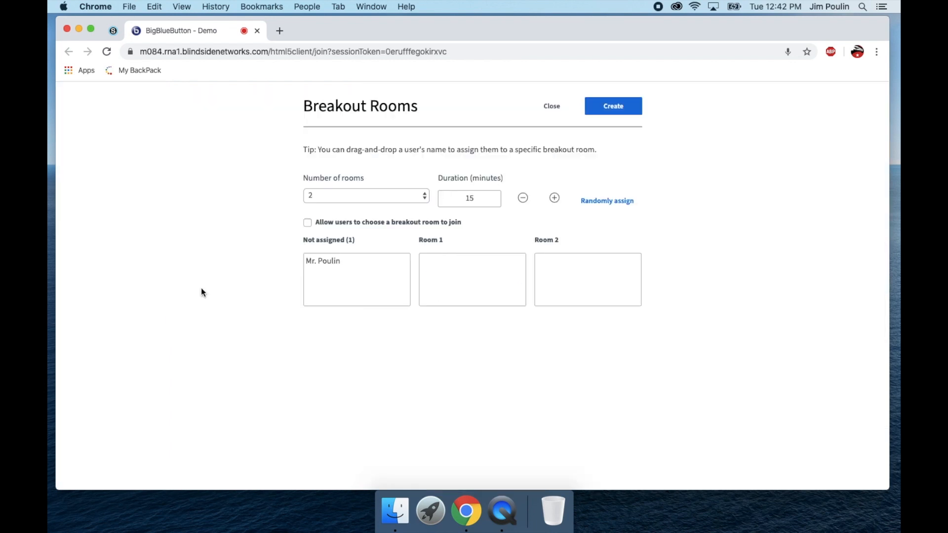
{"action": "left_click", "coordinate": [366, 196]}
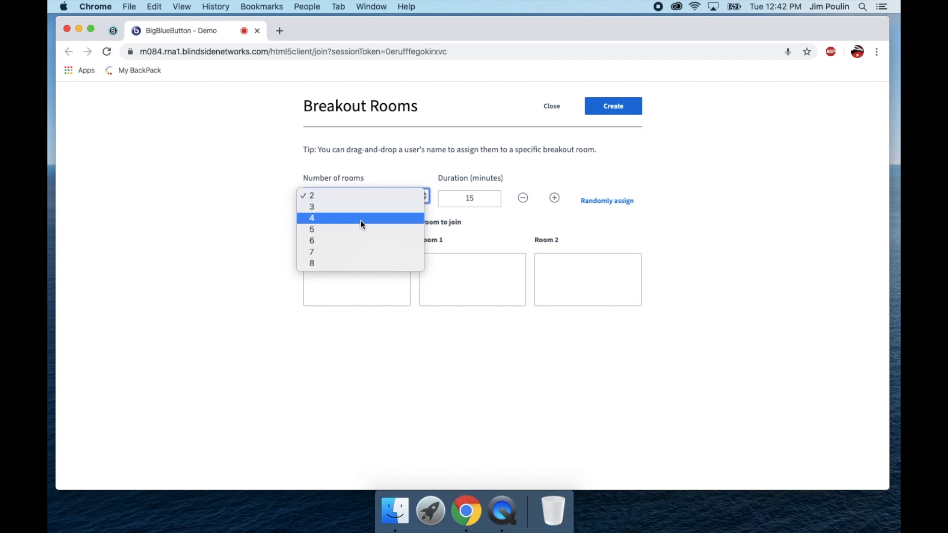
{"action": "mouse_move", "coordinate": [475, 202]}
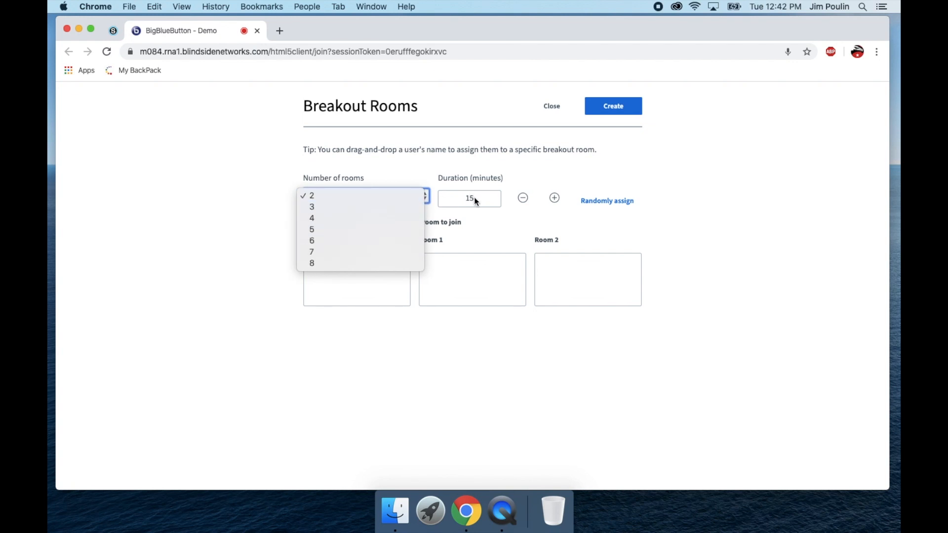
{"action": "left_click", "coordinate": [311, 195]}
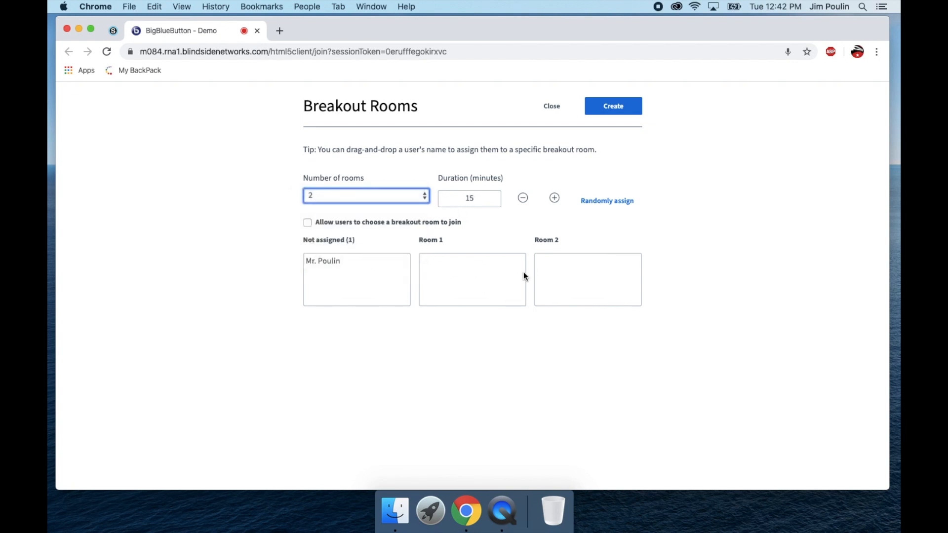
{"action": "mouse_move", "coordinate": [554, 255]}
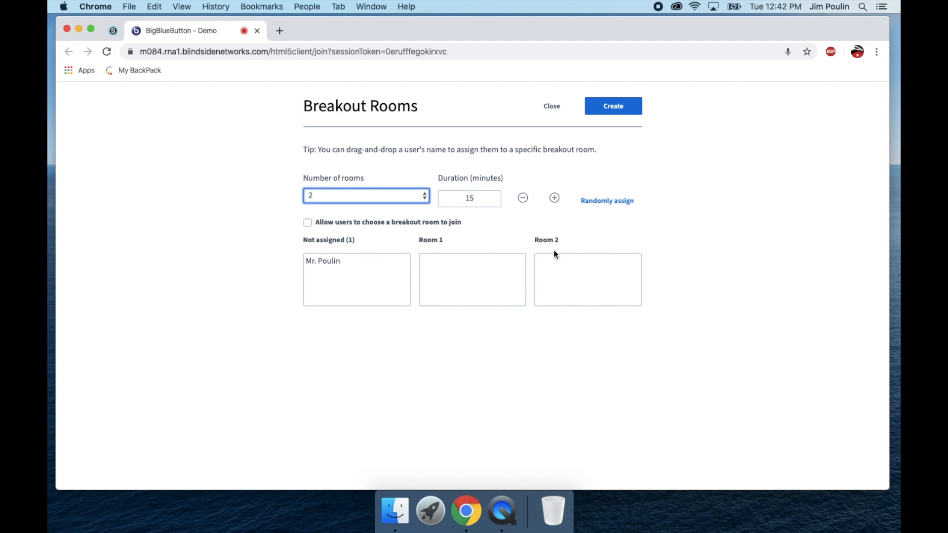
{"action": "mouse_move", "coordinate": [317, 235]}
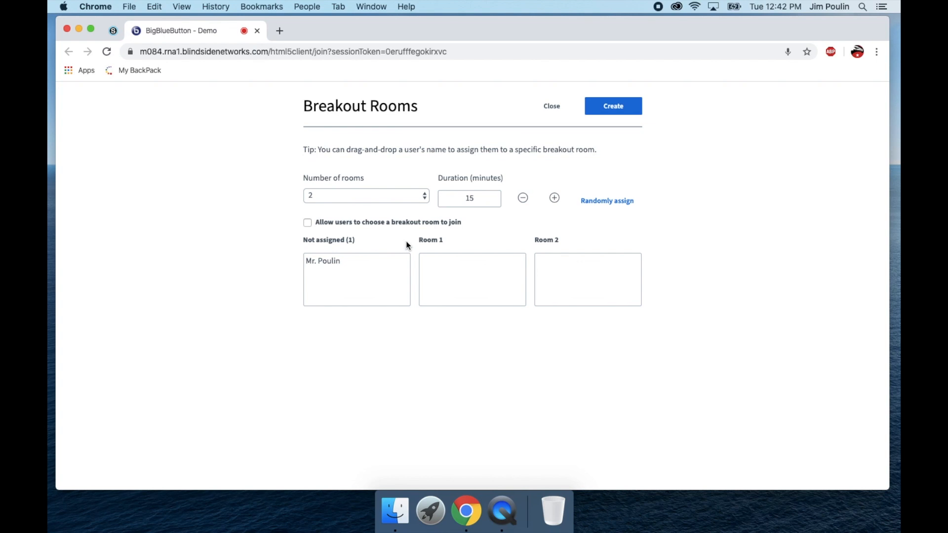
{"action": "mouse_move", "coordinate": [607, 200]}
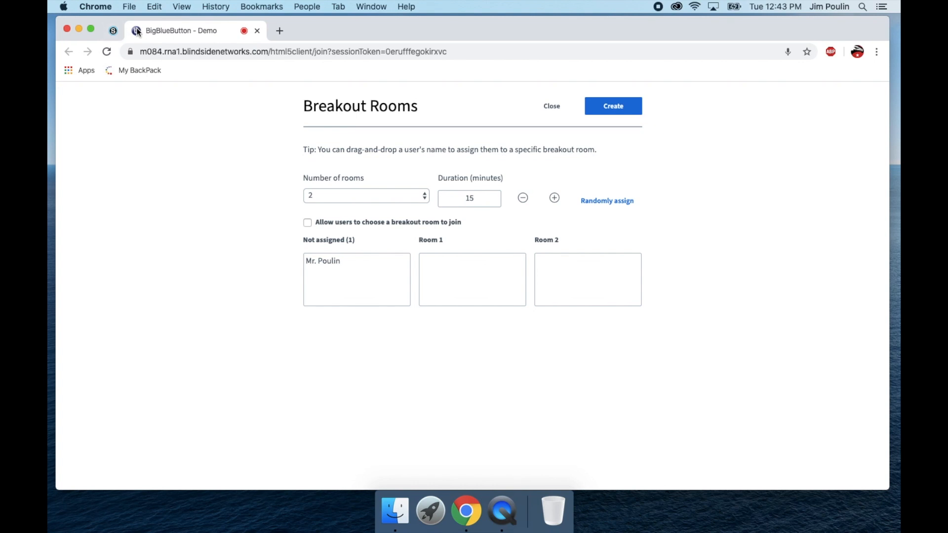
{"action": "mouse_move", "coordinate": [453, 124]}
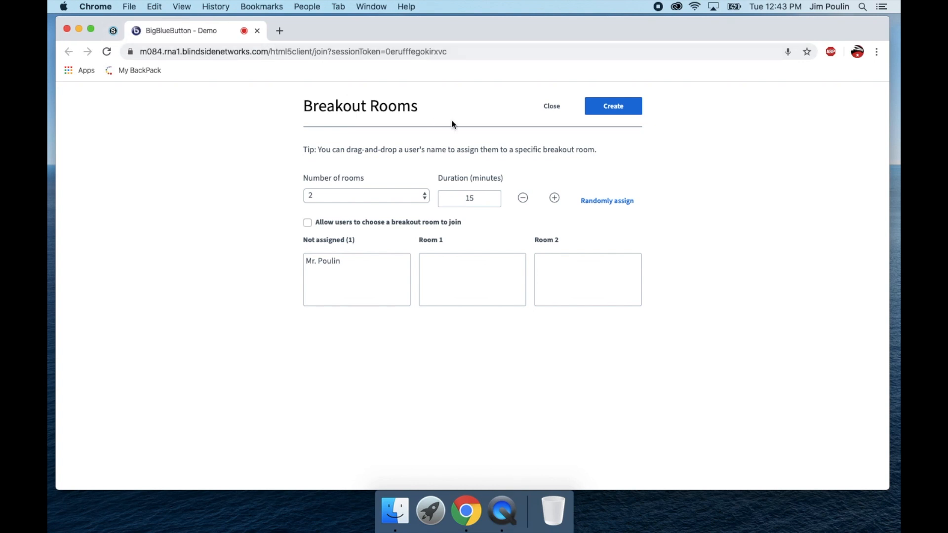
{"action": "left_click", "coordinate": [551, 106]}
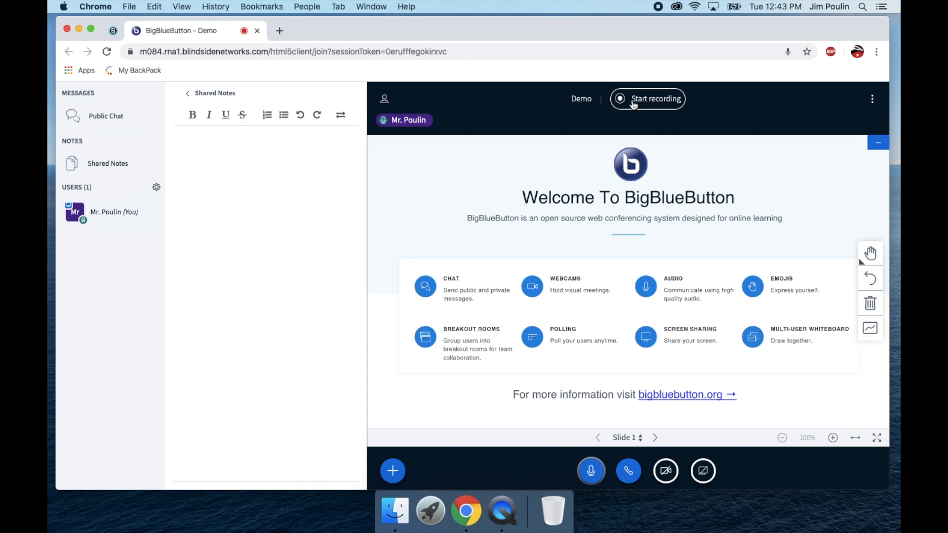
- Start recording the Demo session and confirm
{"action": "left_click", "coordinate": [648, 99]}
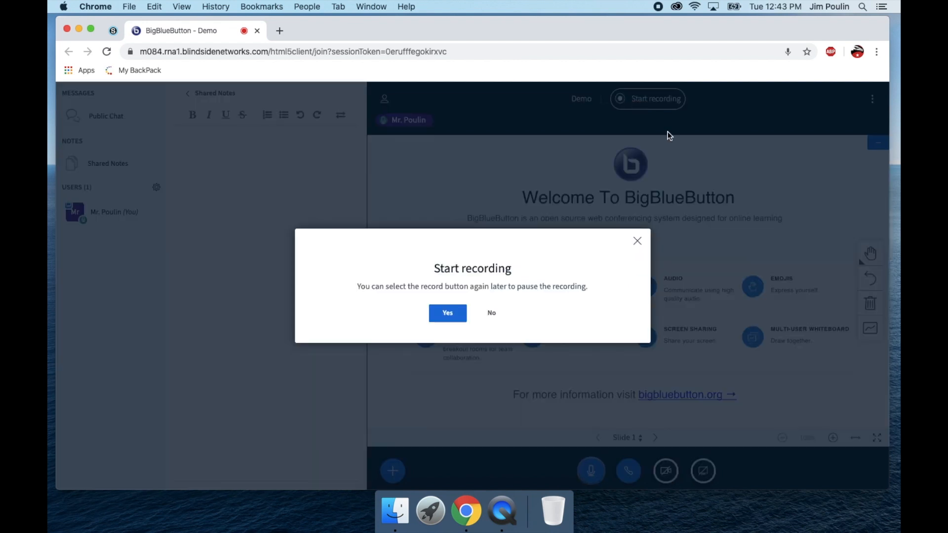
{"action": "left_click", "coordinate": [448, 313]}
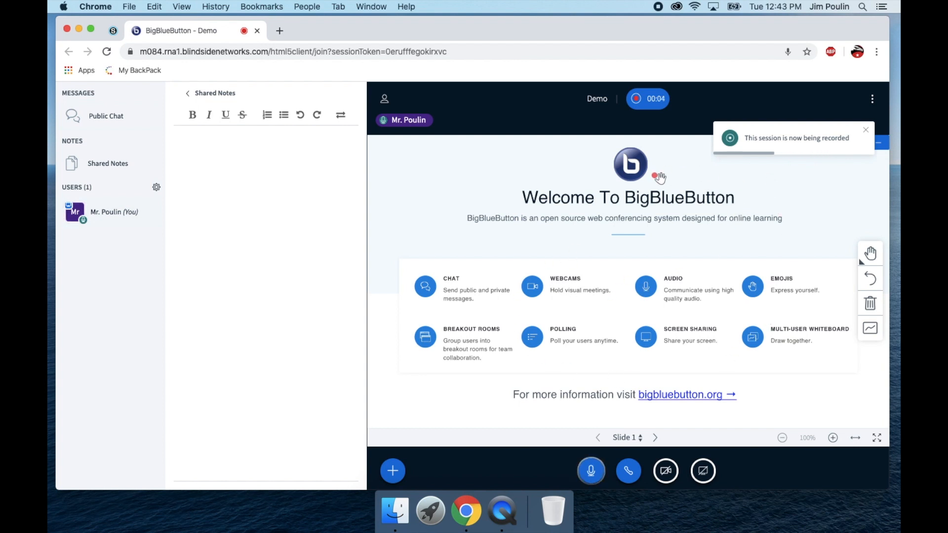
{"action": "mouse_move", "coordinate": [594, 222]}
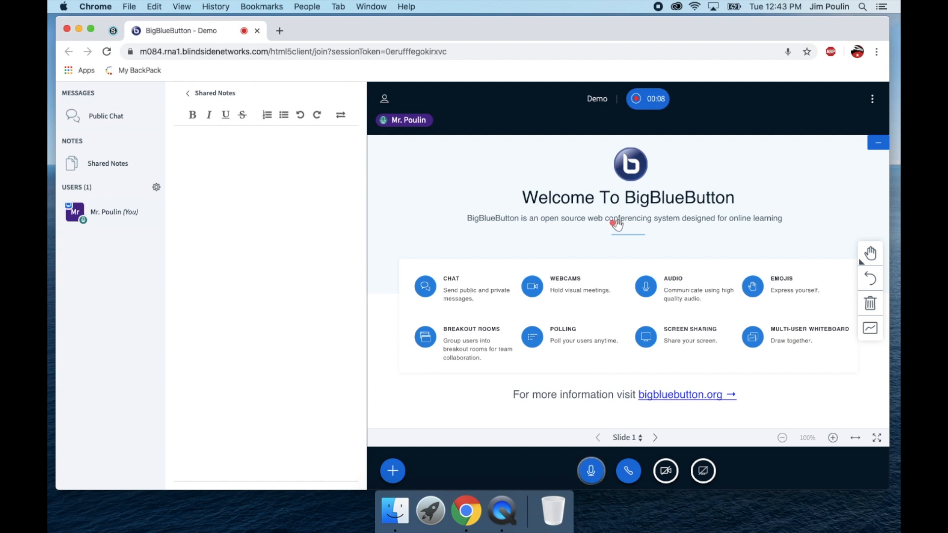
{"action": "mouse_move", "coordinate": [643, 367]}
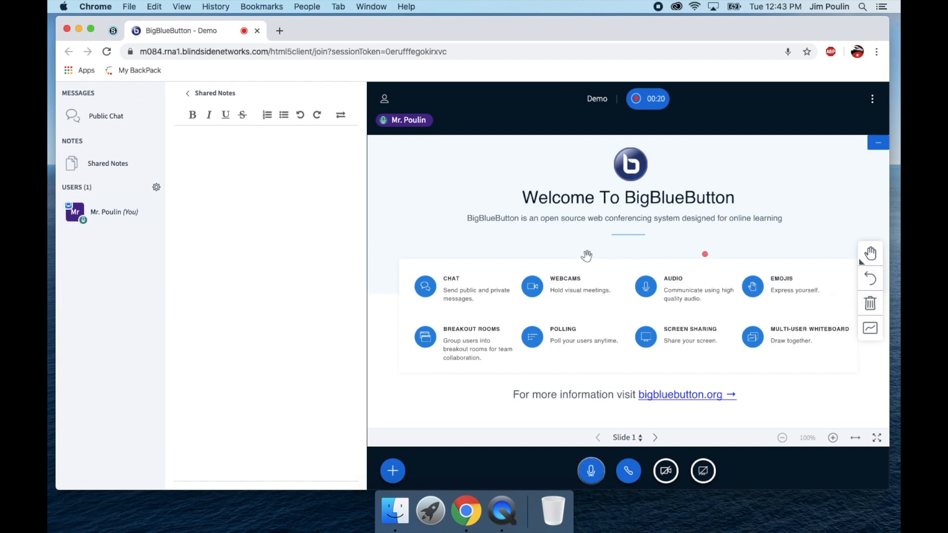
{"action": "mouse_move", "coordinate": [653, 437]}
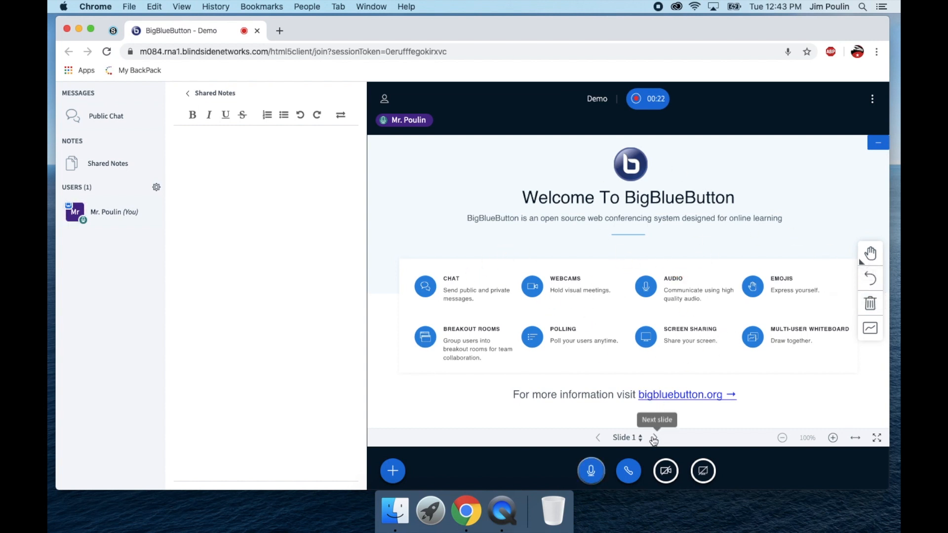
- Move to blank slide 2 and place a red text annotation reading 'text'
{"action": "left_click", "coordinate": [655, 438]}
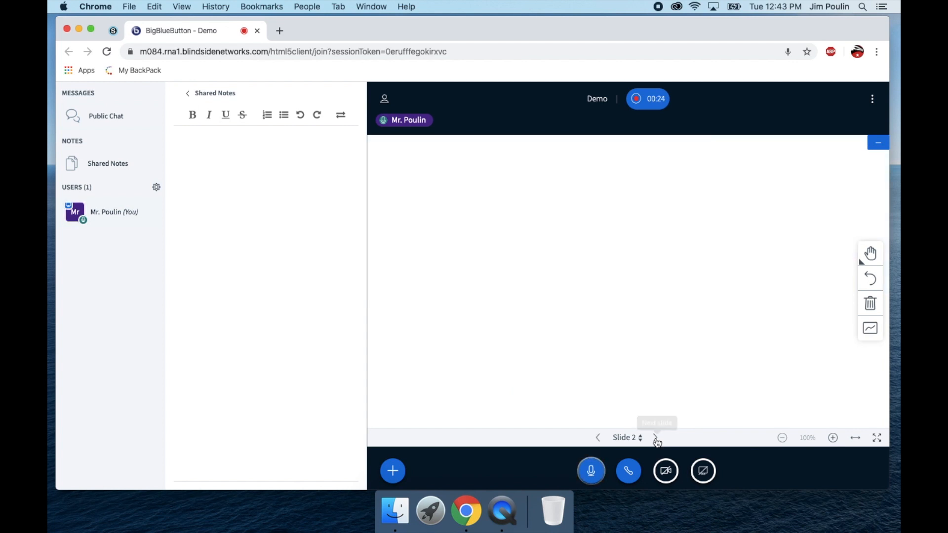
{"action": "left_click", "coordinate": [654, 437]}
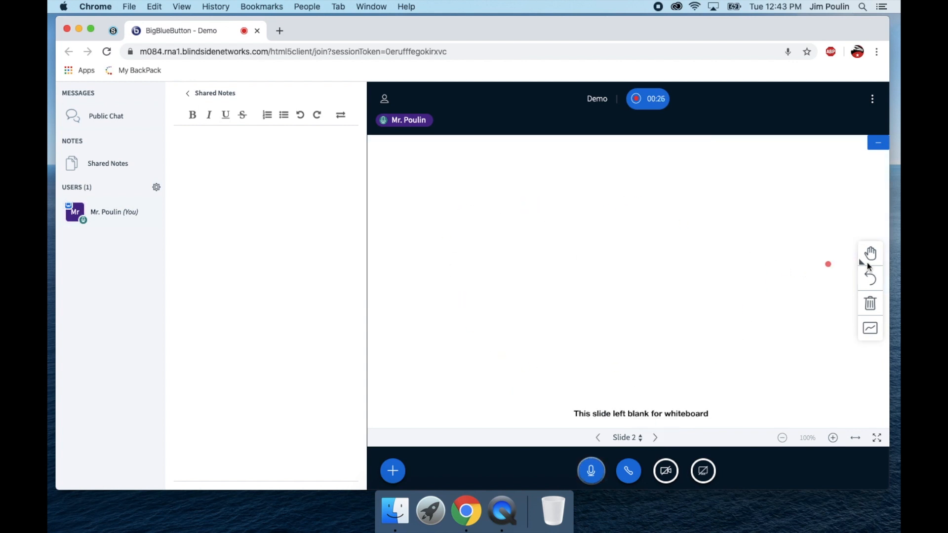
{"action": "left_click", "coordinate": [871, 254]}
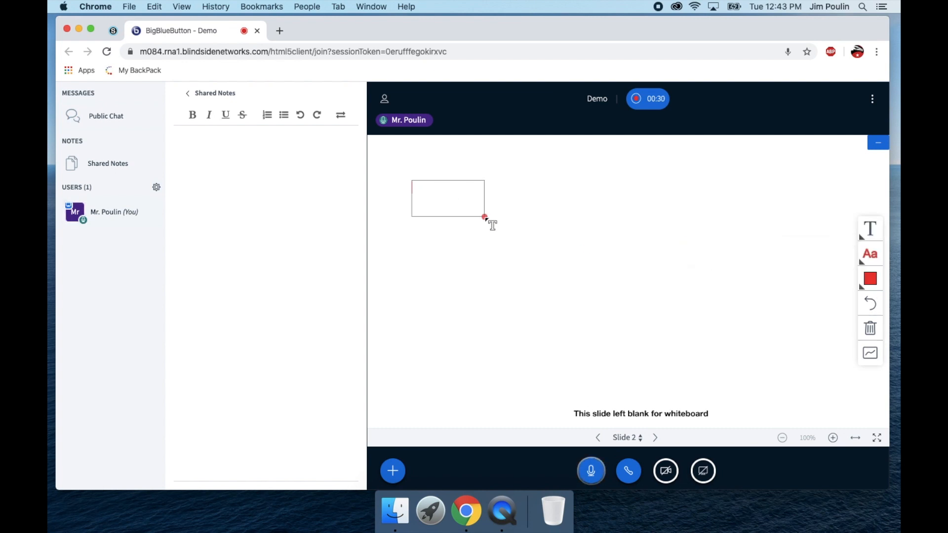
{"action": "type", "text": "text"}
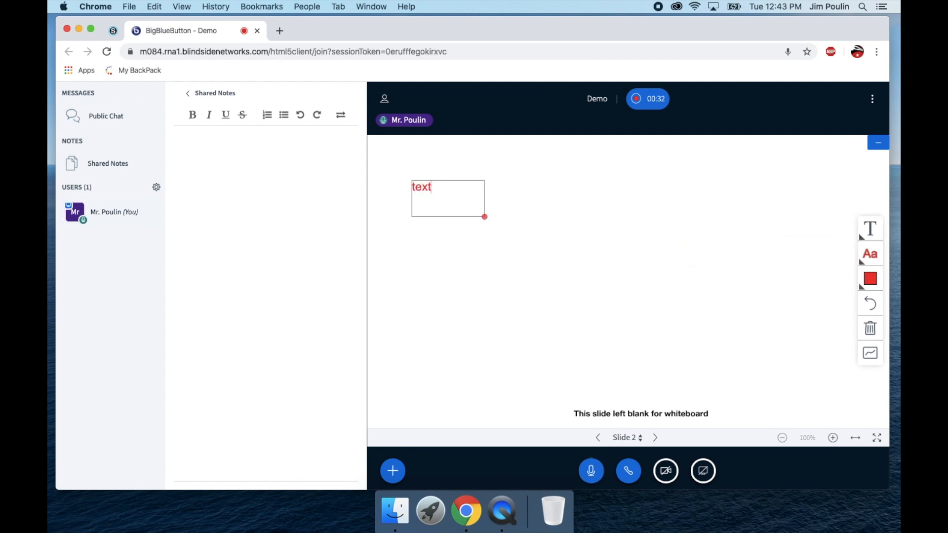
{"action": "left_click", "coordinate": [869, 278]}
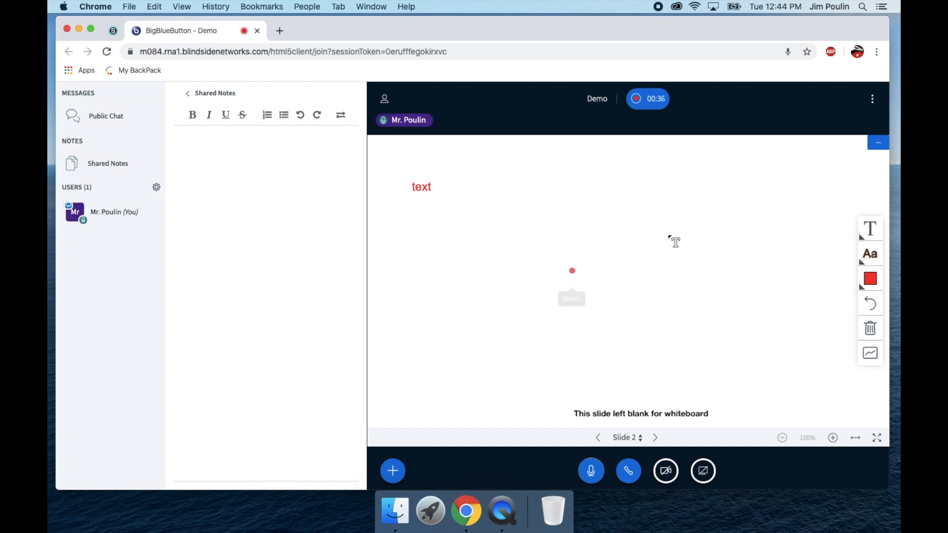
- Draw a freehand pencil stroke, then clear all annotations from the slide
{"action": "left_click", "coordinate": [869, 228]}
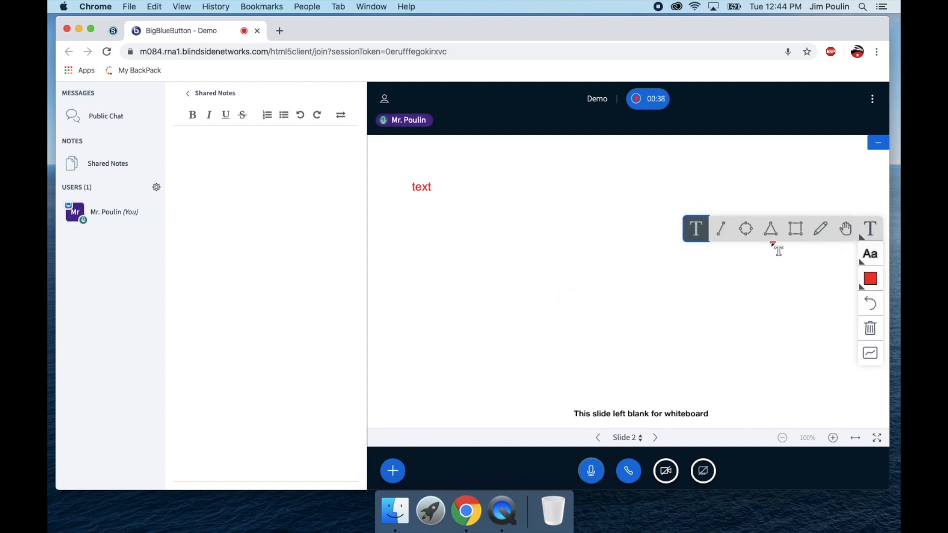
{"action": "left_click", "coordinate": [820, 228]}
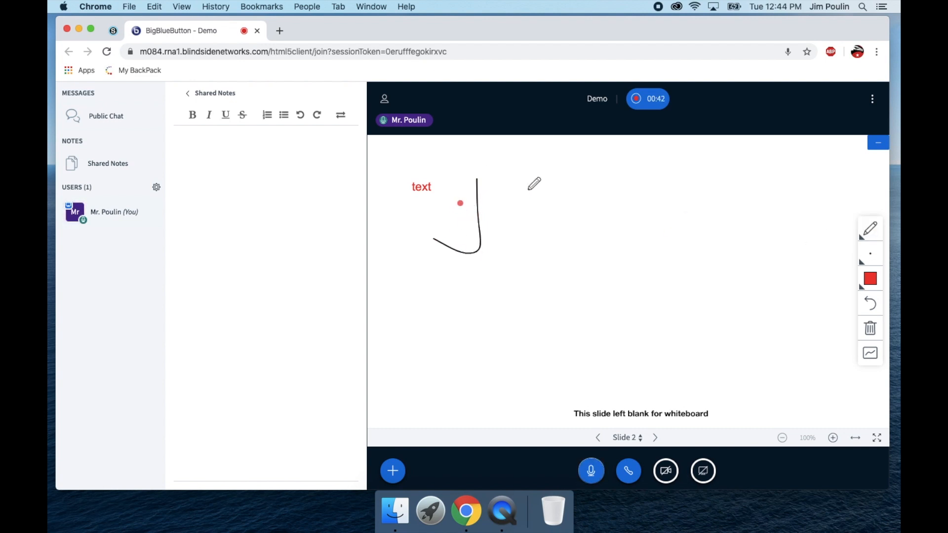
{"action": "mouse_move", "coordinate": [870, 328]}
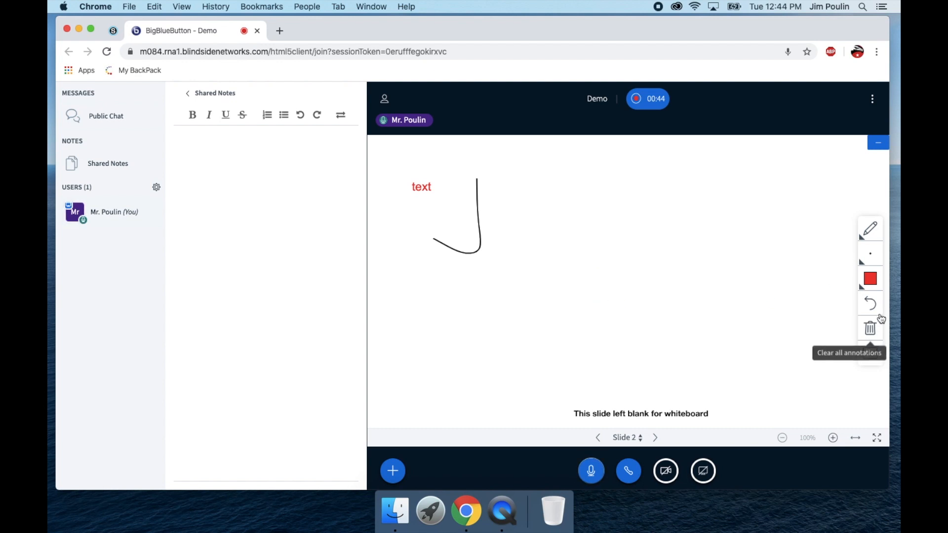
{"action": "left_click", "coordinate": [868, 328]}
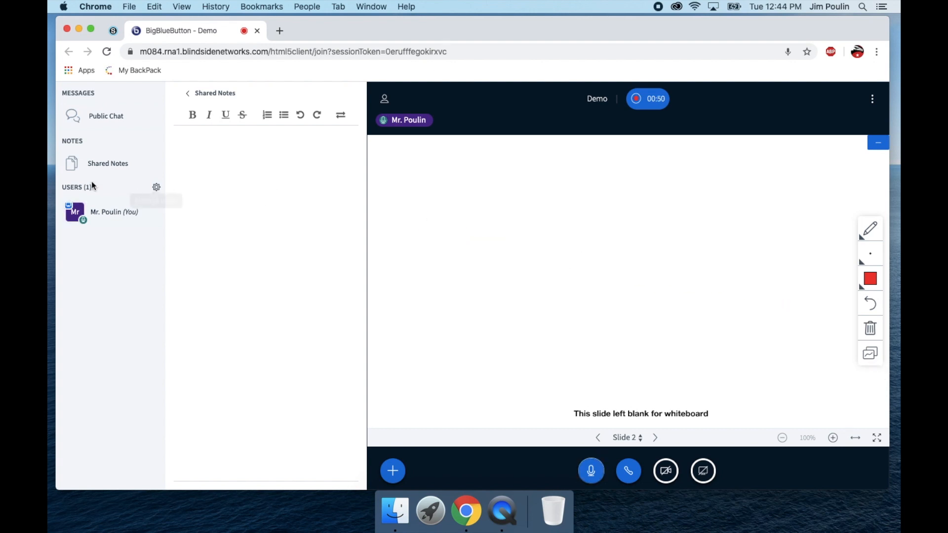
{"action": "mouse_move", "coordinate": [513, 266]}
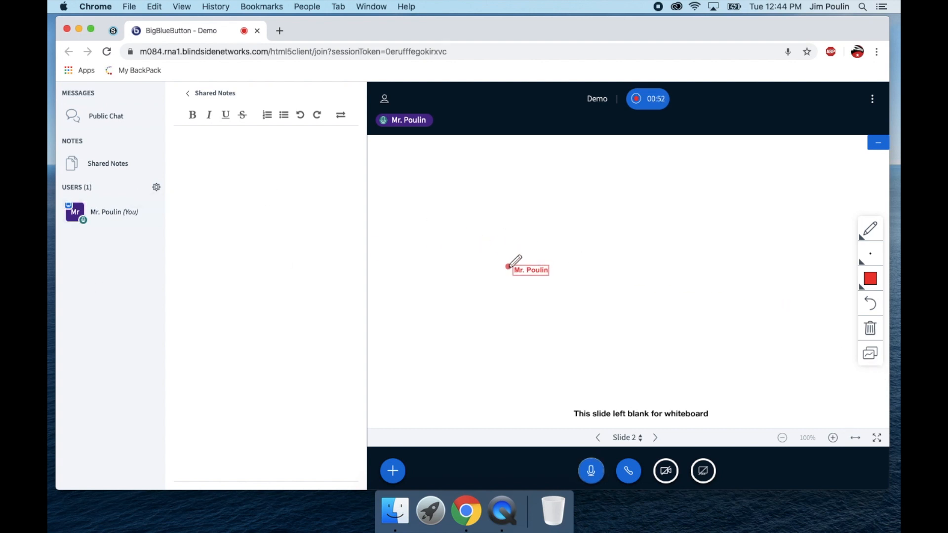
{"action": "mouse_move", "coordinate": [482, 275]}
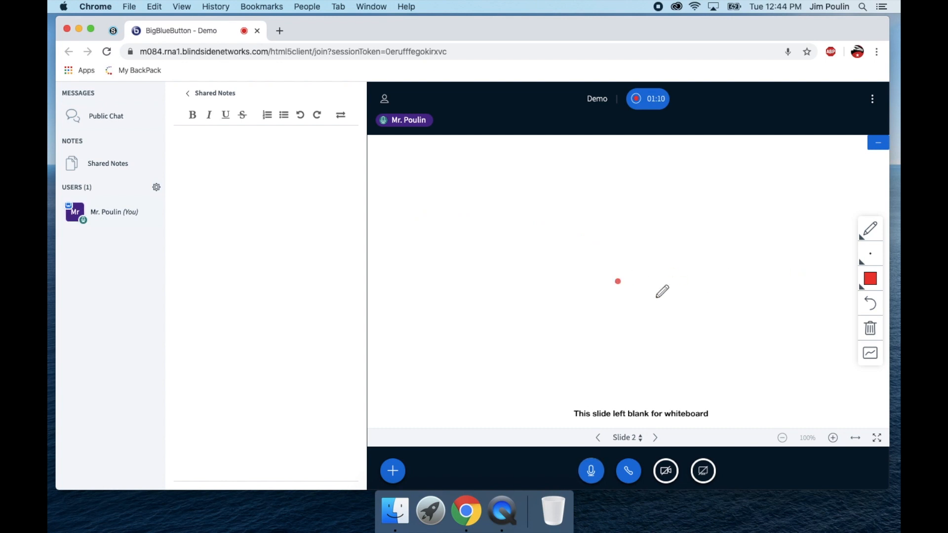
- Upload Income and Budgeting Worksheet.docx and make it the current presentation
{"action": "left_click", "coordinate": [392, 470]}
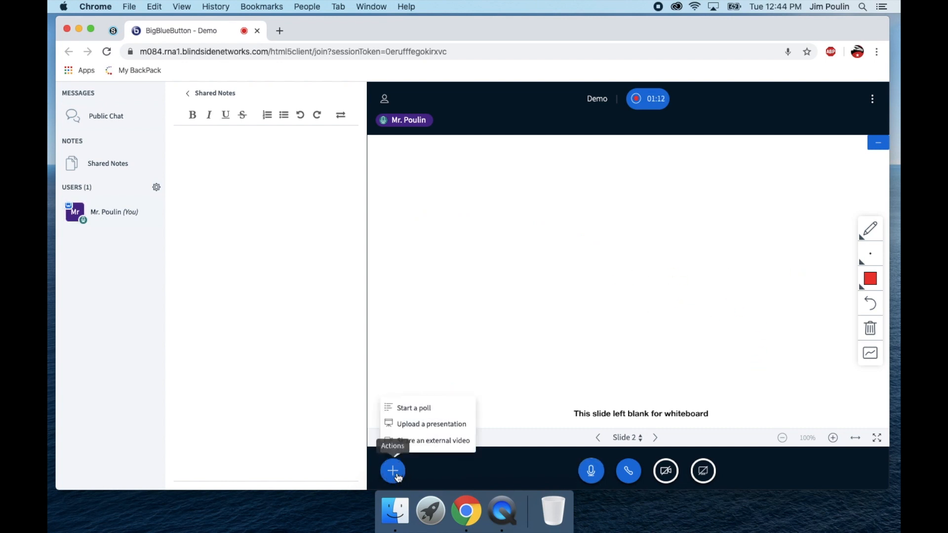
{"action": "mouse_move", "coordinate": [431, 424]}
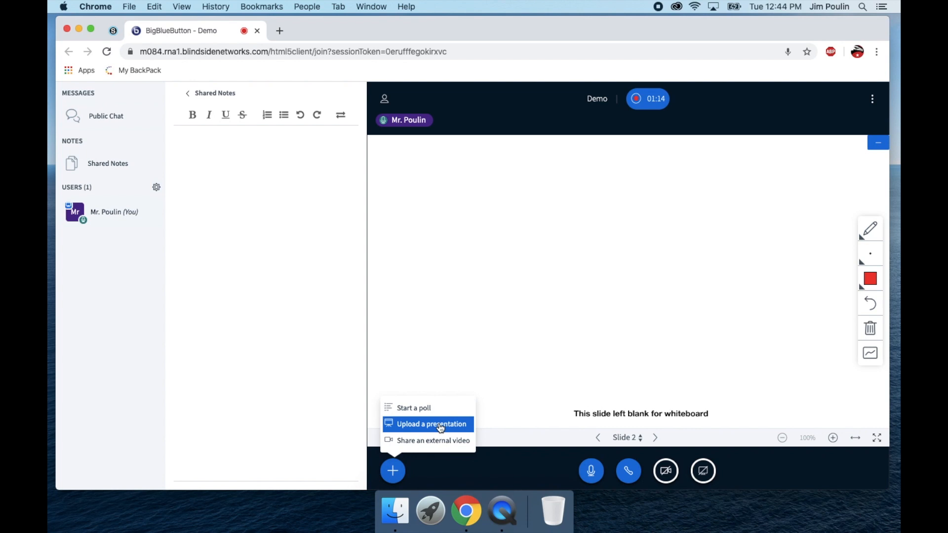
{"action": "left_click", "coordinate": [432, 423]}
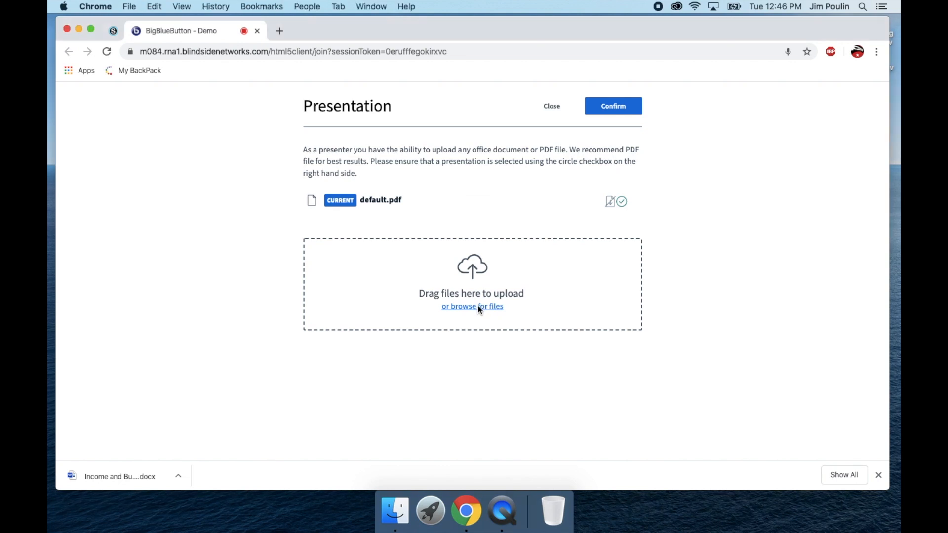
{"action": "left_click", "coordinate": [472, 306]}
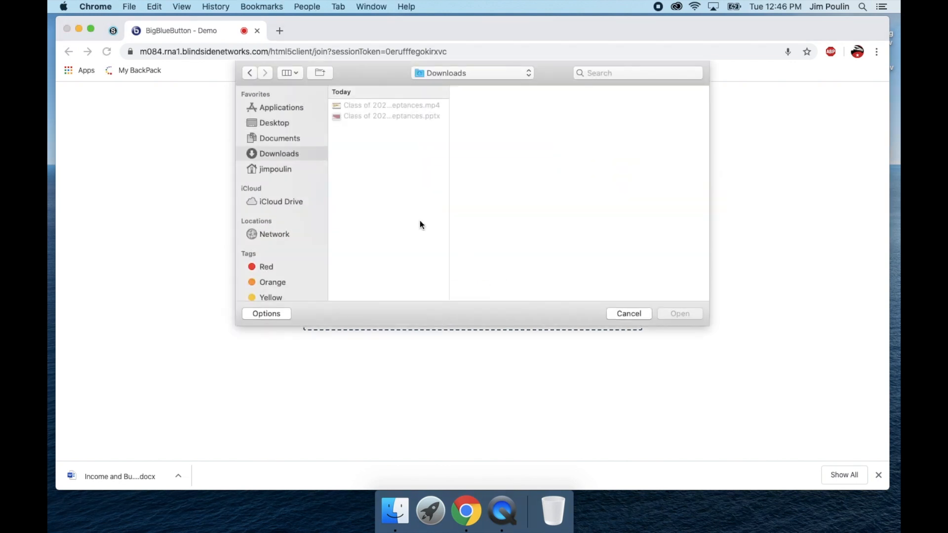
{"action": "left_click", "coordinate": [391, 126]}
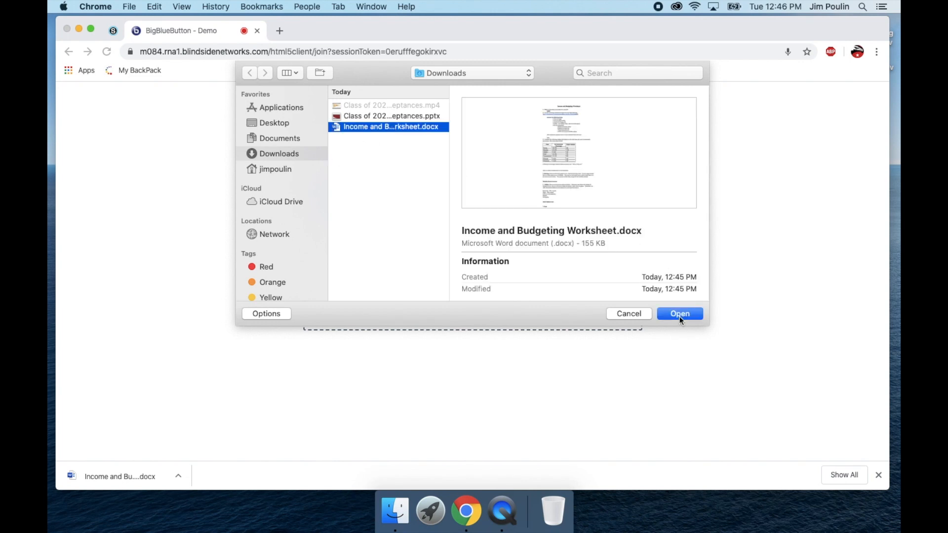
{"action": "left_click", "coordinate": [679, 313]}
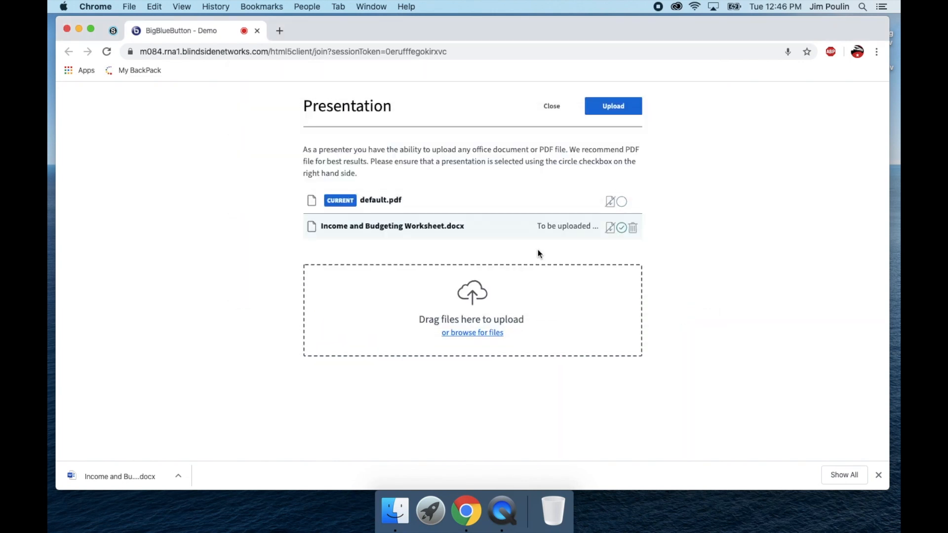
{"action": "left_click", "coordinate": [613, 106]}
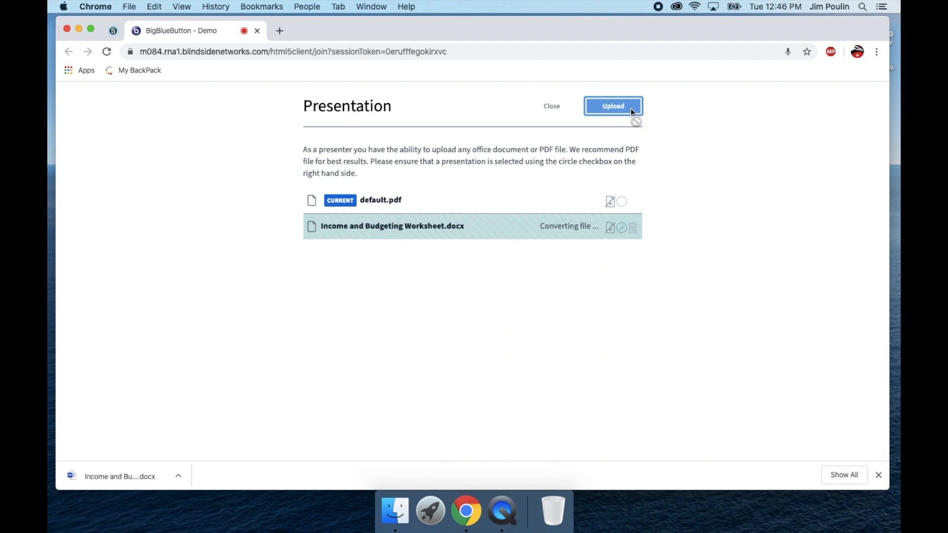
{"action": "left_click", "coordinate": [612, 105]}
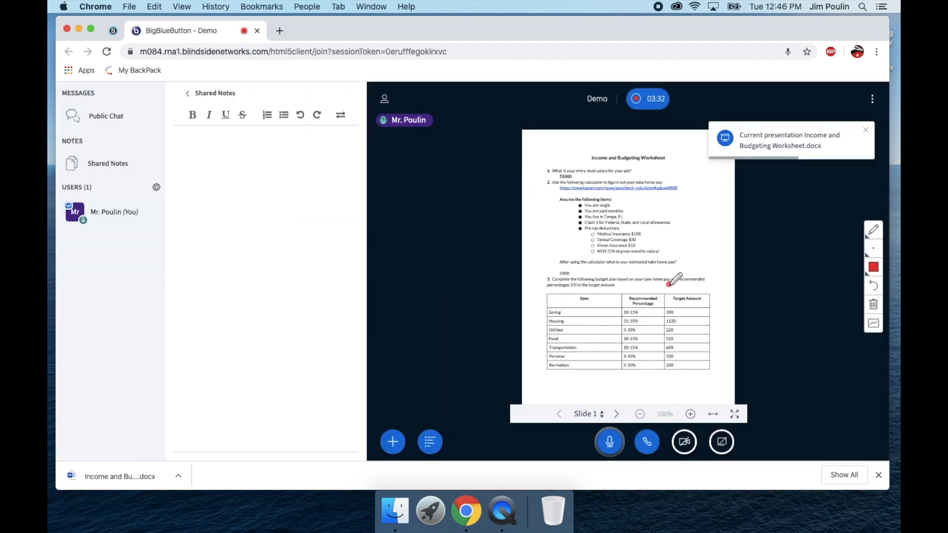
- Page the worksheet forward to slide 3 and reopen the presenter actions list
{"action": "left_click", "coordinate": [690, 414]}
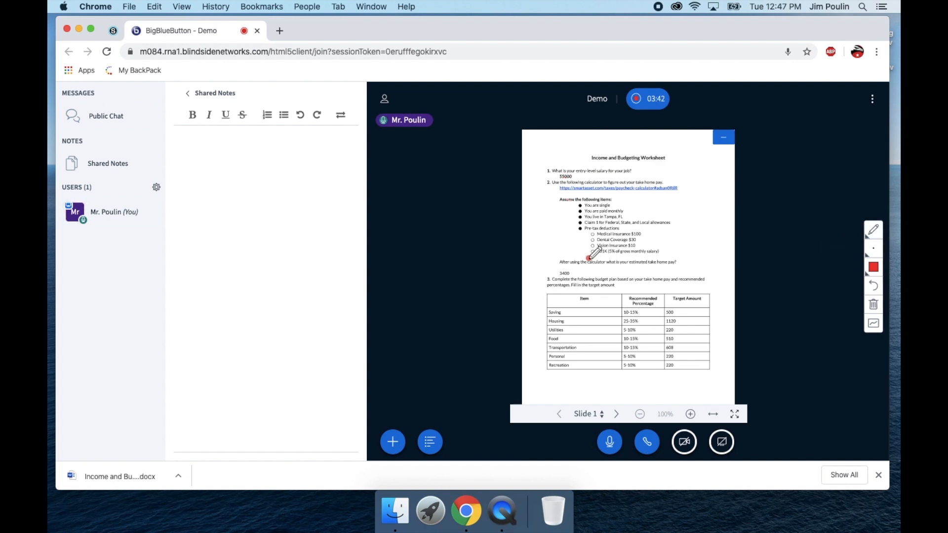
{"action": "left_click", "coordinate": [615, 413]}
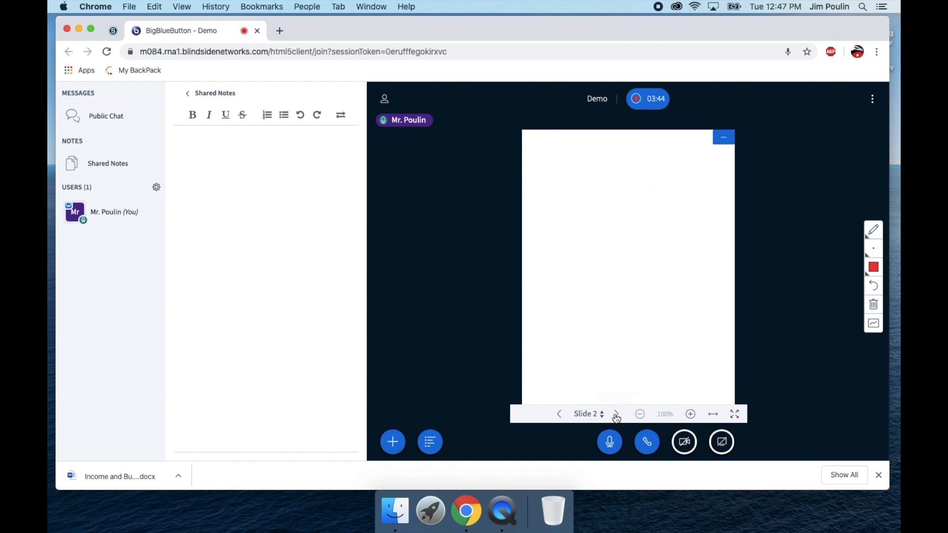
{"action": "left_click", "coordinate": [615, 414]}
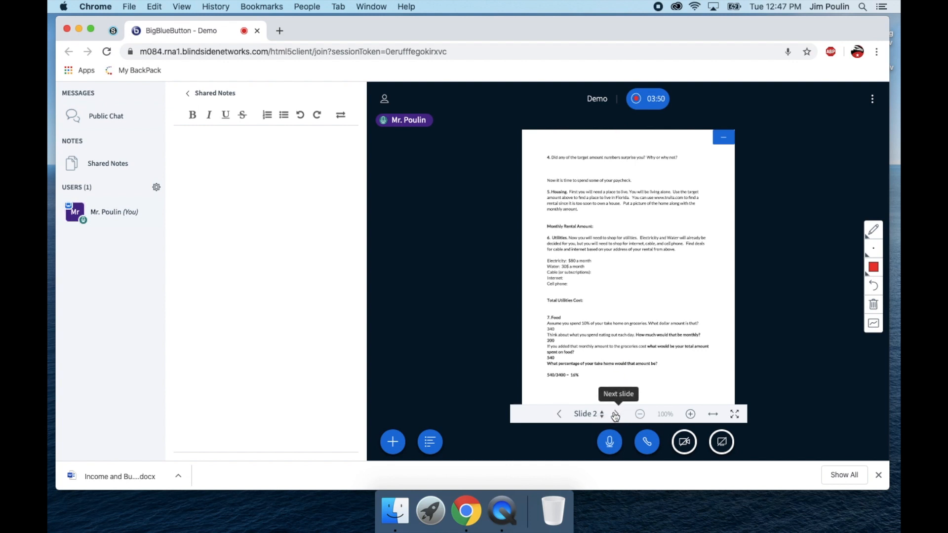
{"action": "left_click", "coordinate": [615, 413]}
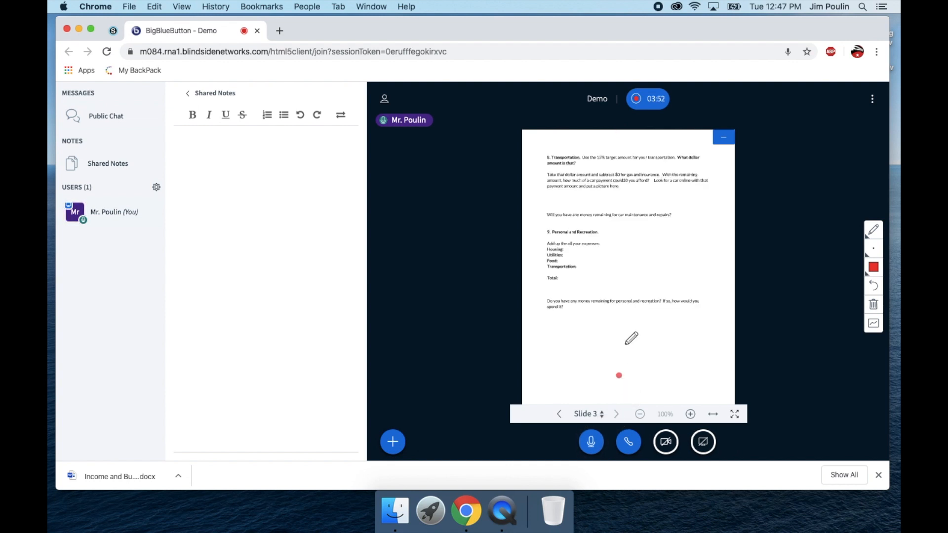
{"action": "left_click", "coordinate": [392, 443]}
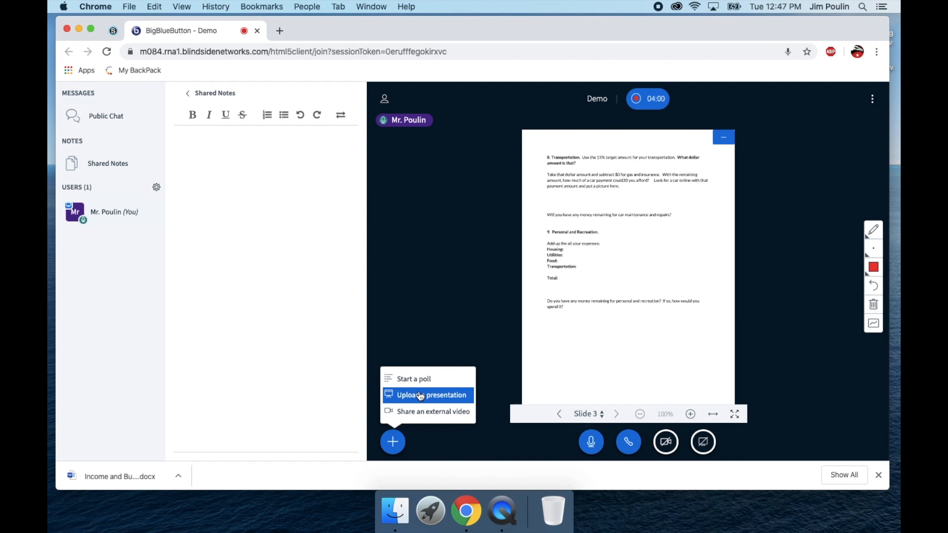
{"action": "mouse_move", "coordinate": [413, 380]}
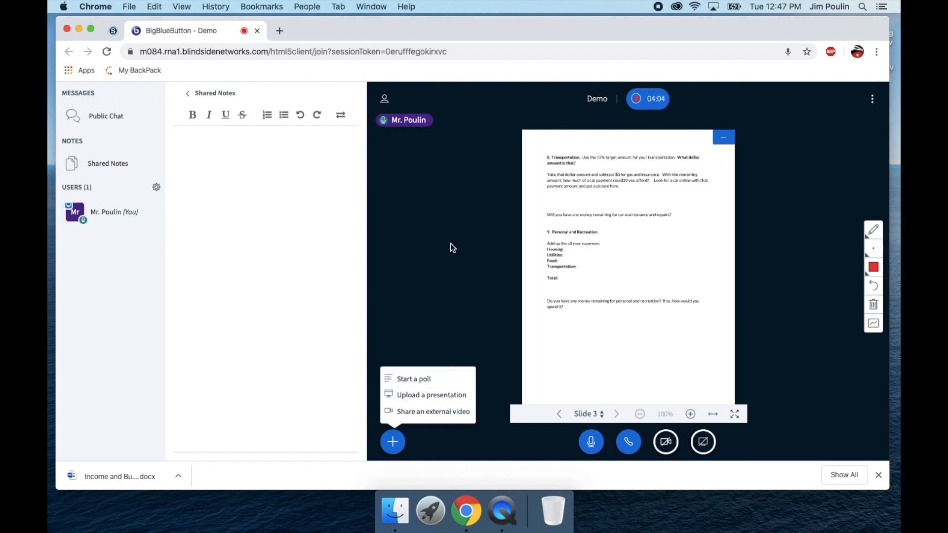
{"action": "mouse_move", "coordinate": [448, 337]}
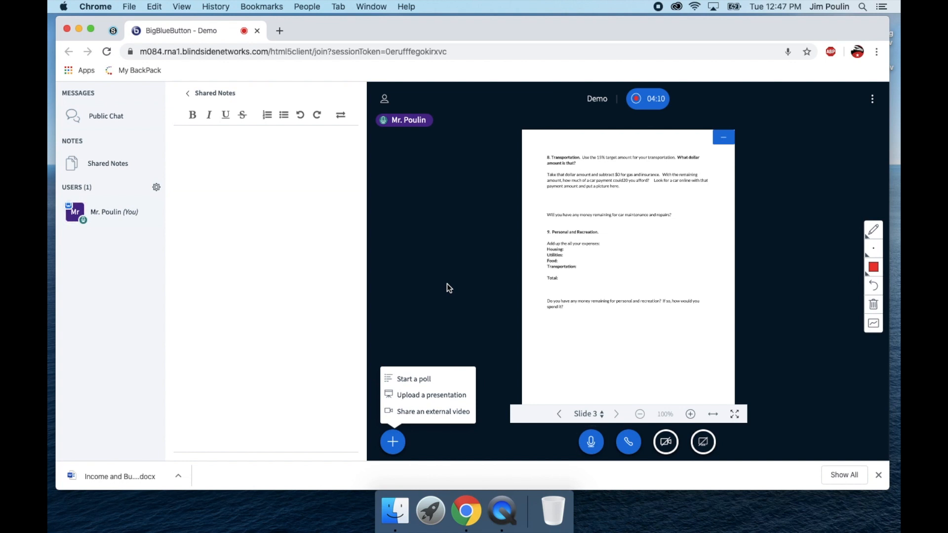
{"action": "mouse_move", "coordinate": [440, 336]}
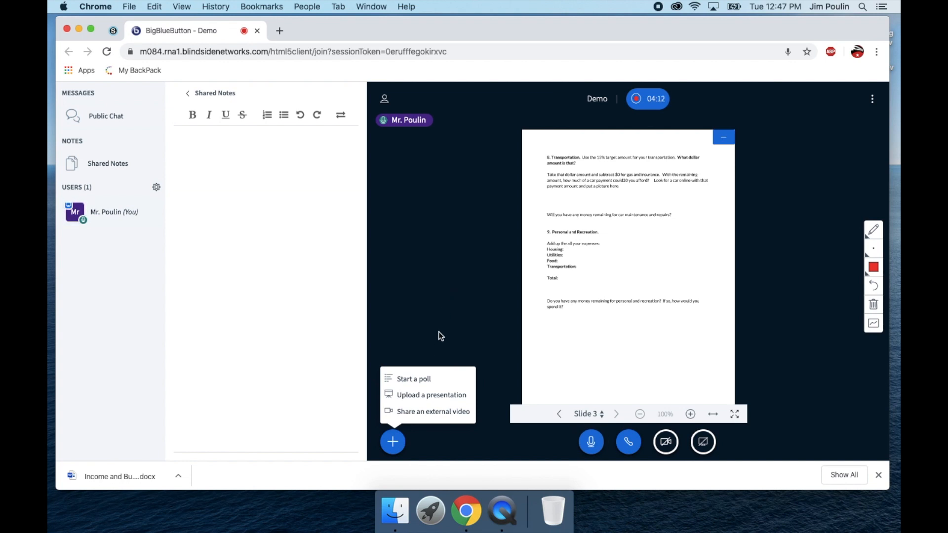
{"action": "mouse_move", "coordinate": [690, 414]}
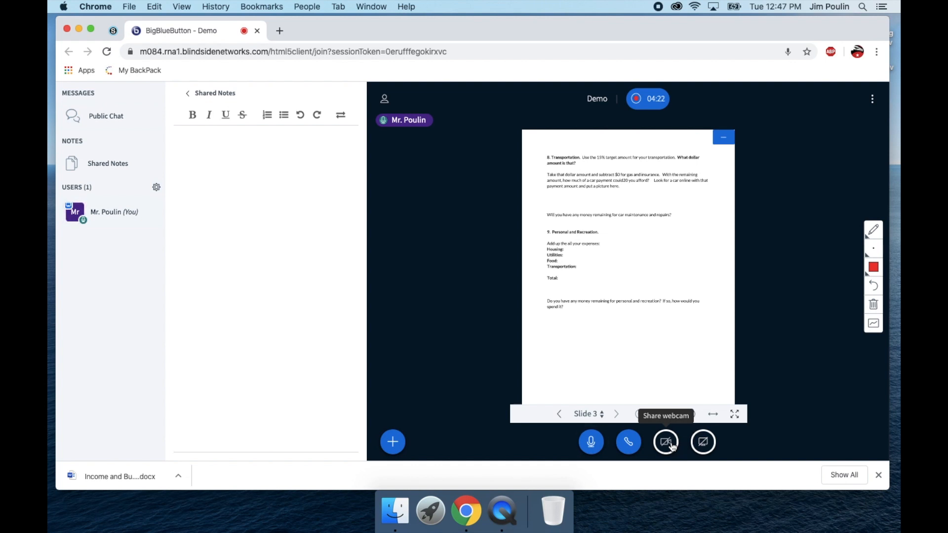
{"action": "mouse_move", "coordinate": [702, 441]}
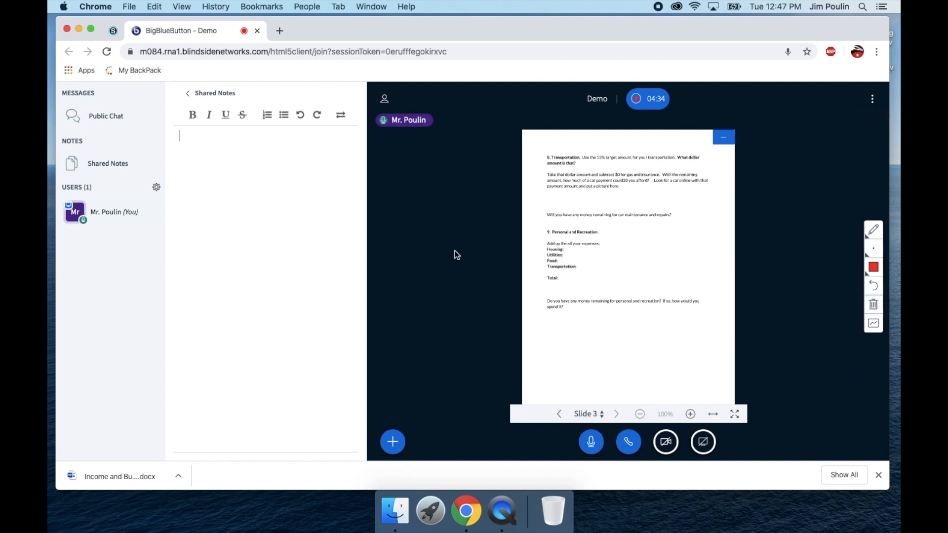
{"action": "mouse_move", "coordinate": [647, 98]}
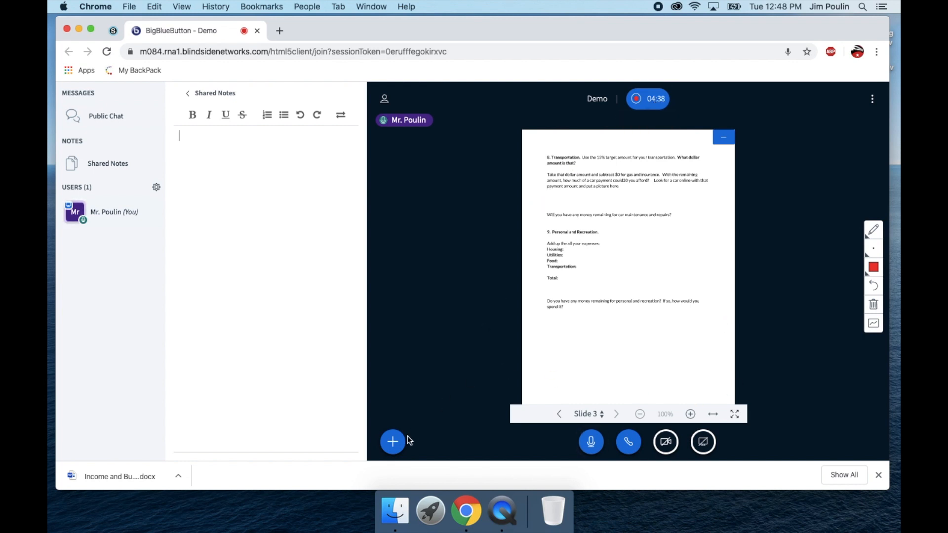
{"action": "mouse_move", "coordinate": [423, 303]}
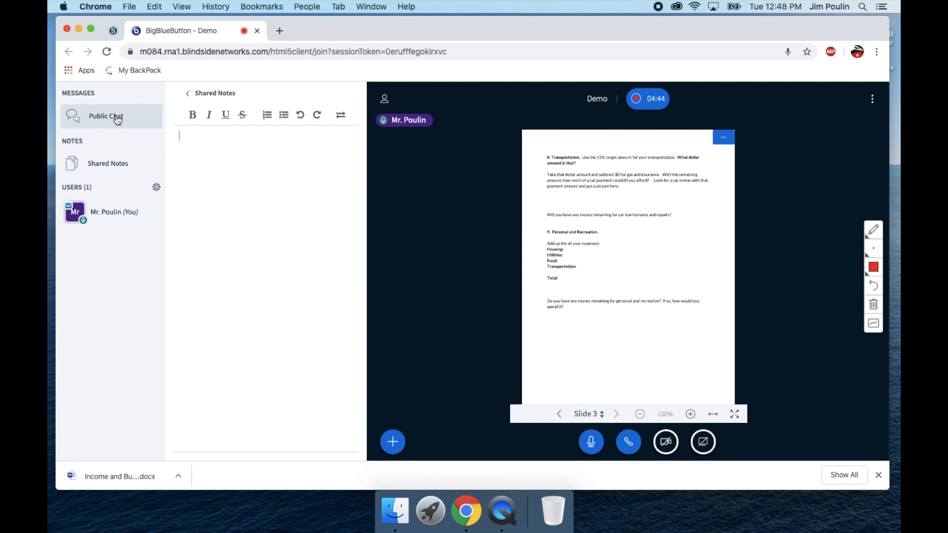
- Glance at Public Chat, return the worksheet to slide 1, and go back to Shared Notes
{"action": "left_click", "coordinate": [106, 116]}
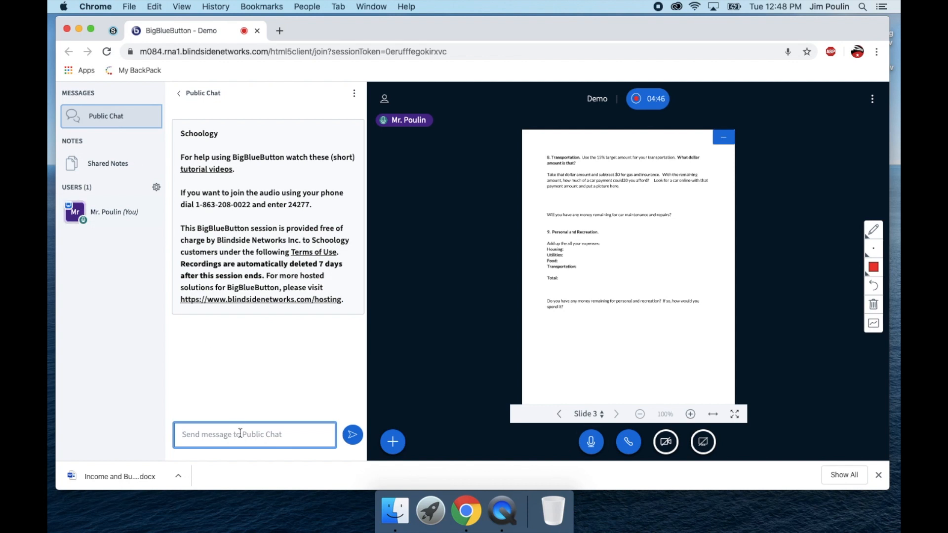
{"action": "mouse_move", "coordinate": [497, 190]}
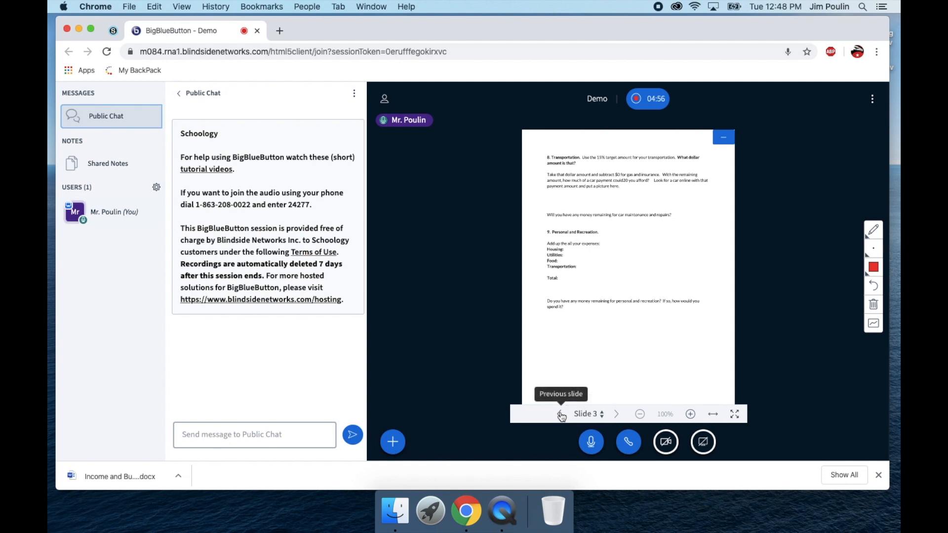
{"action": "left_click", "coordinate": [558, 413]}
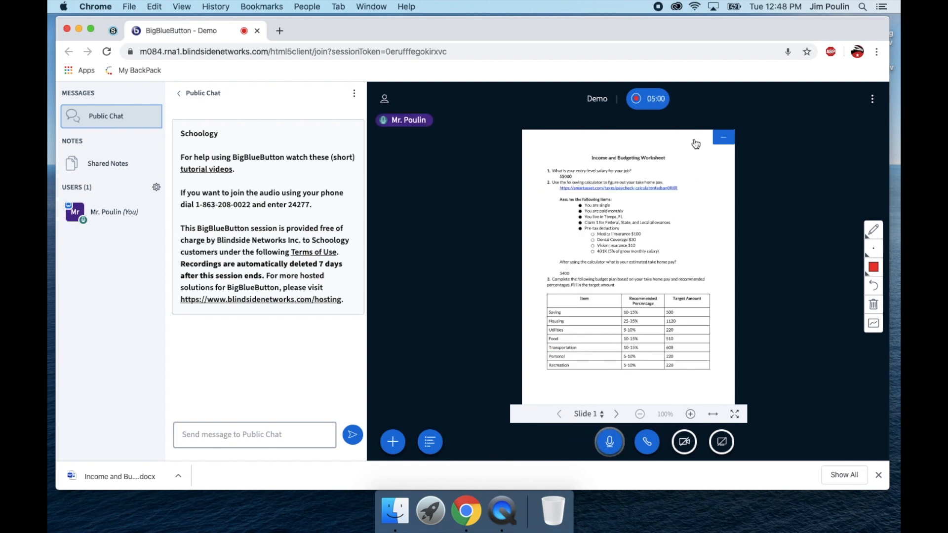
{"action": "left_click", "coordinate": [108, 163]}
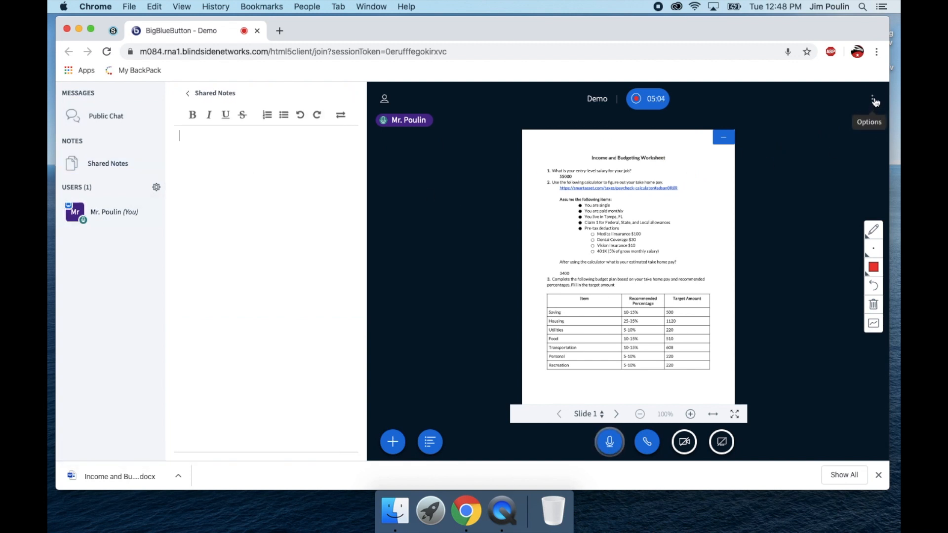
- End the Demo meeting, confirm, and dismiss the session-ended notice
{"action": "left_click", "coordinate": [872, 98]}
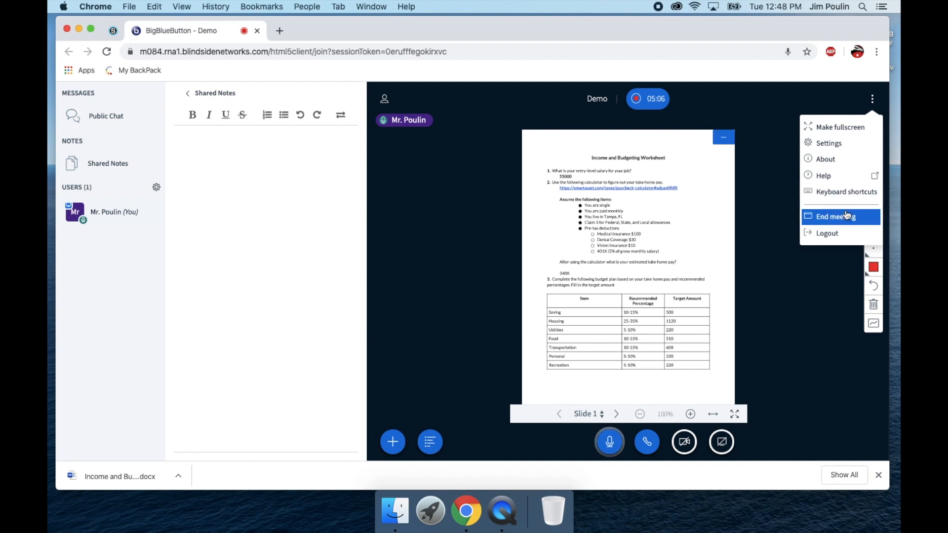
{"action": "left_click", "coordinate": [835, 217]}
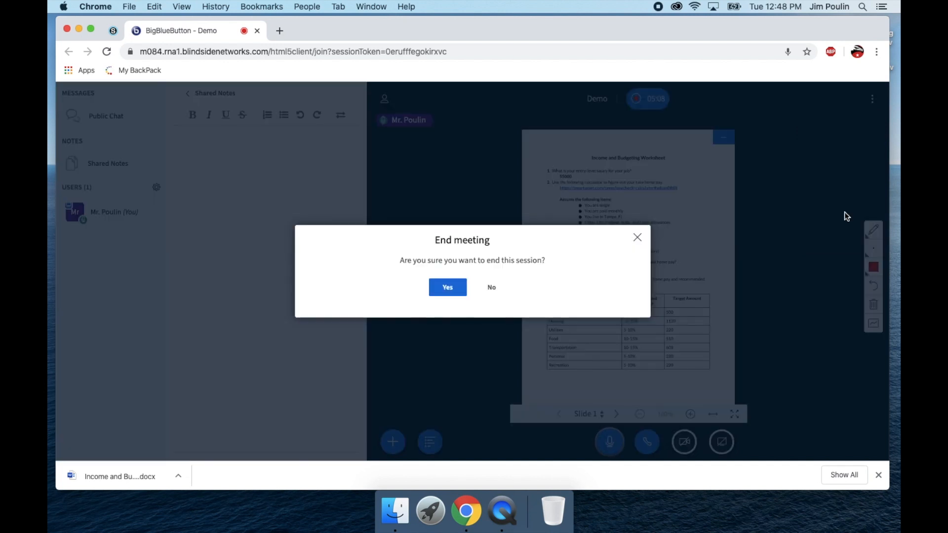
{"action": "left_click", "coordinate": [447, 287]}
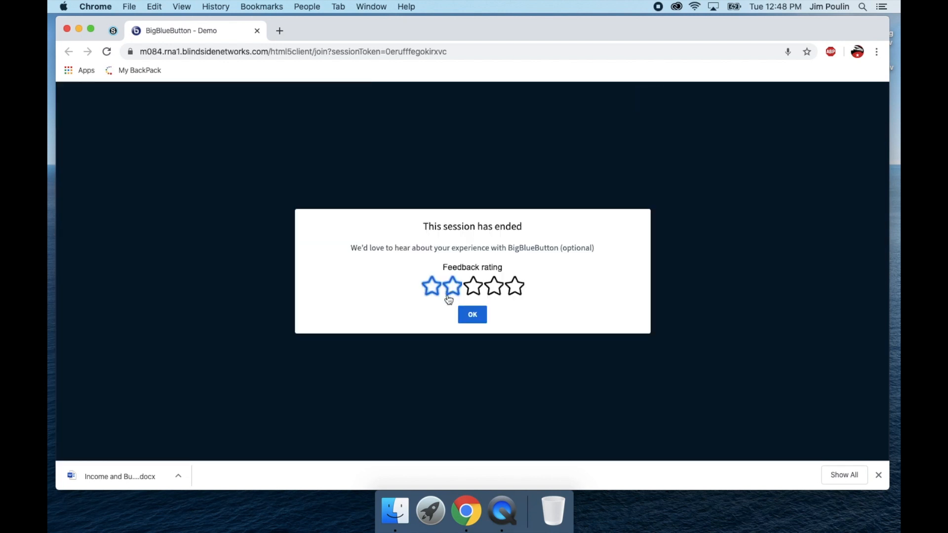
{"action": "left_click", "coordinate": [472, 314]}
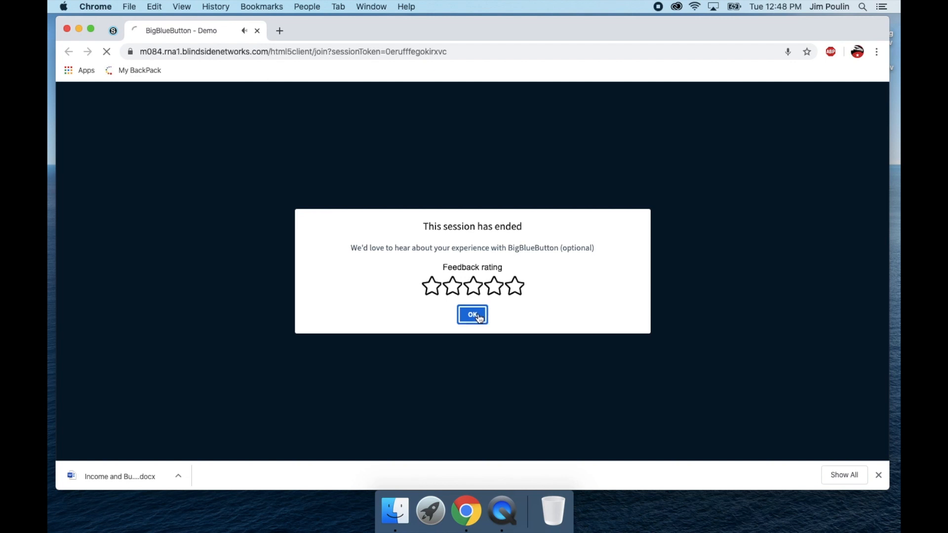
{"action": "left_click", "coordinate": [472, 314]}
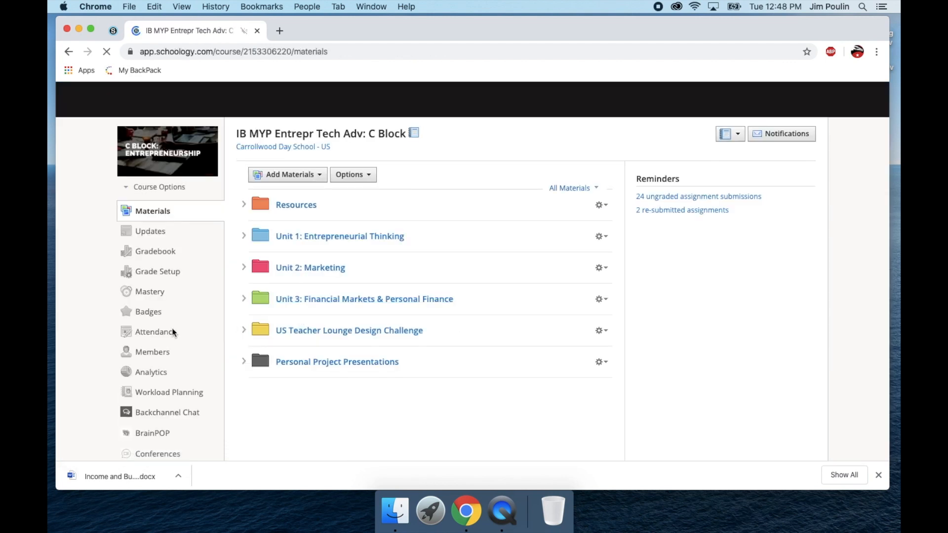
- Show the Completed conferences list with Demo above the earlier Test conference
{"action": "scroll", "scroll_direction": "down", "scroll_amount": 3}
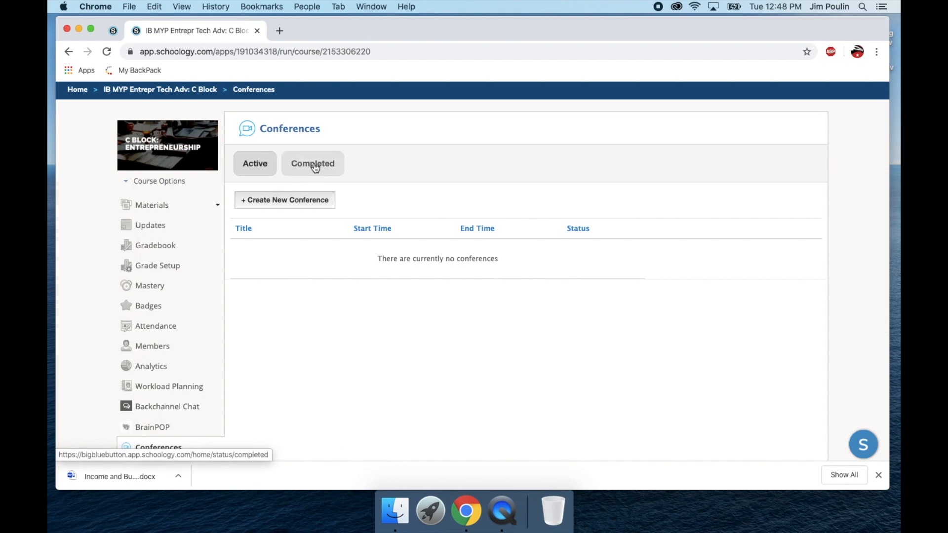
{"action": "left_click", "coordinate": [313, 162]}
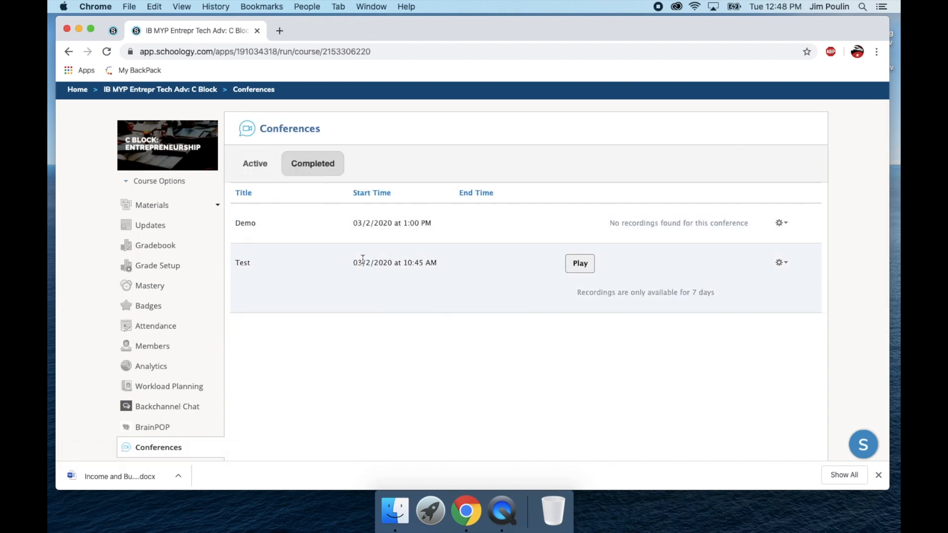
{"action": "mouse_move", "coordinate": [580, 263]}
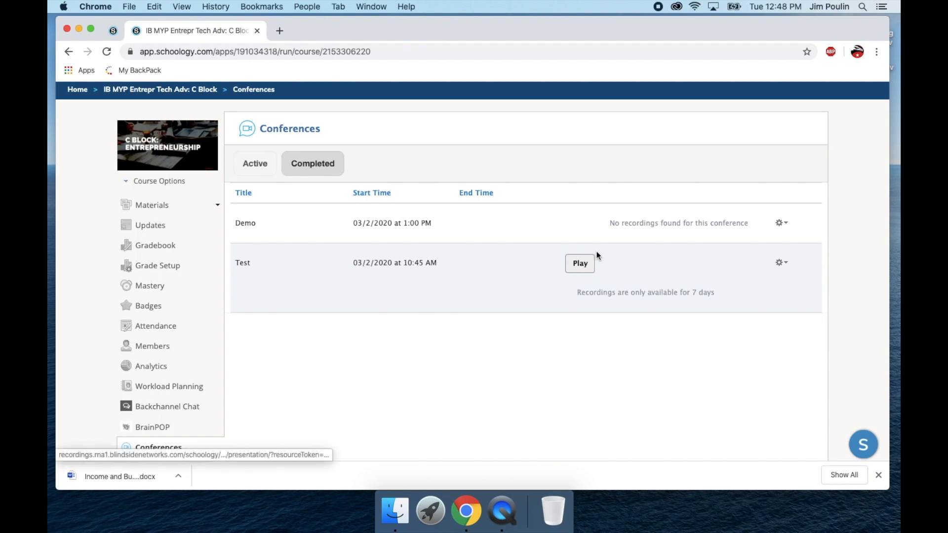
{"action": "mouse_move", "coordinate": [565, 234]}
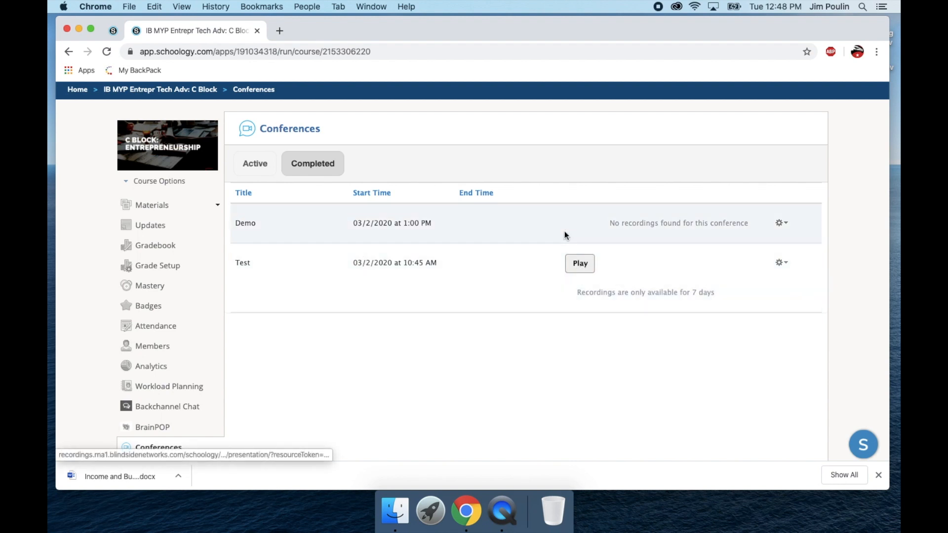
{"action": "mouse_move", "coordinate": [582, 222]}
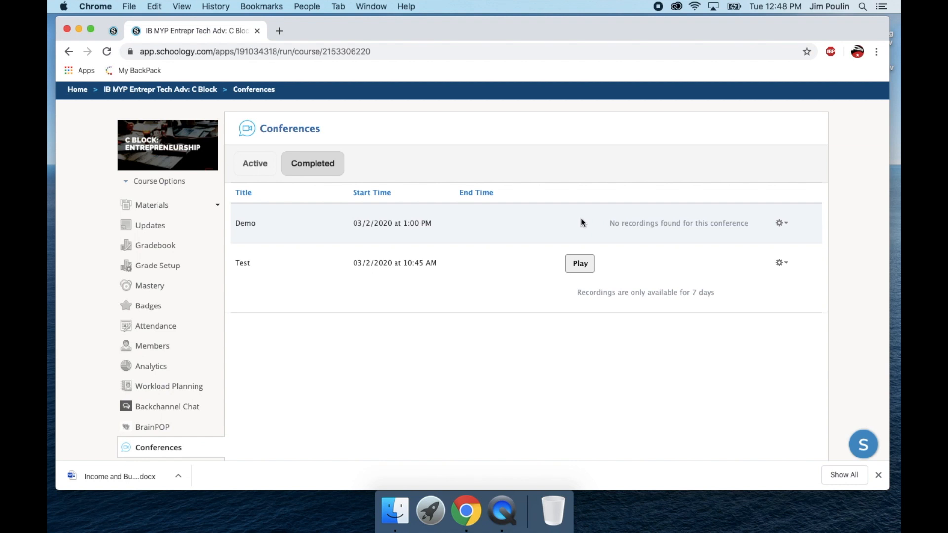
{"action": "mouse_move", "coordinate": [414, 222]}
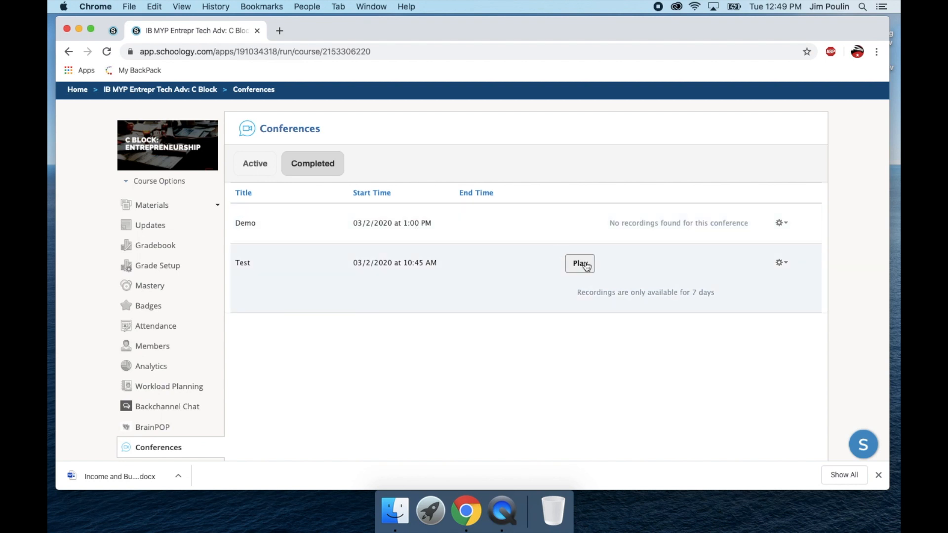
{"action": "mouse_move", "coordinate": [580, 263]}
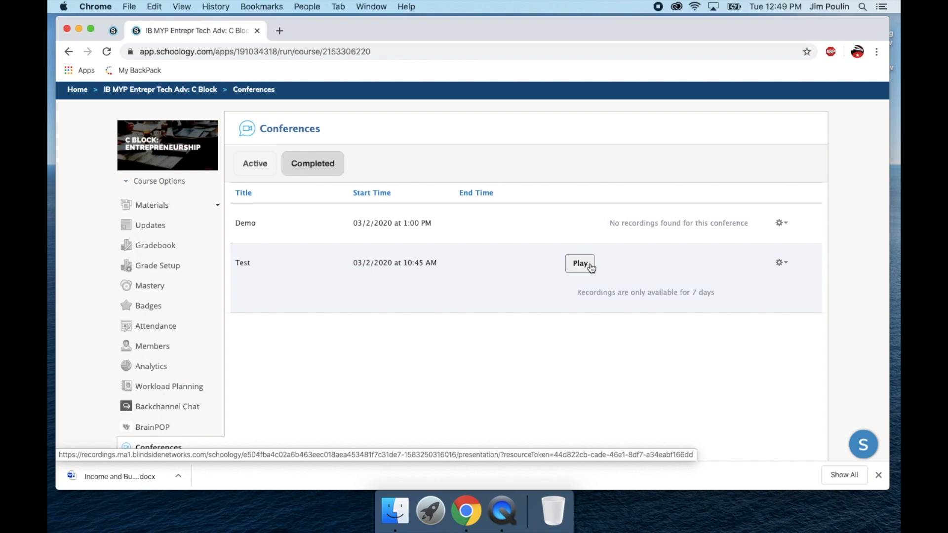
{"action": "mouse_move", "coordinate": [790, 230]}
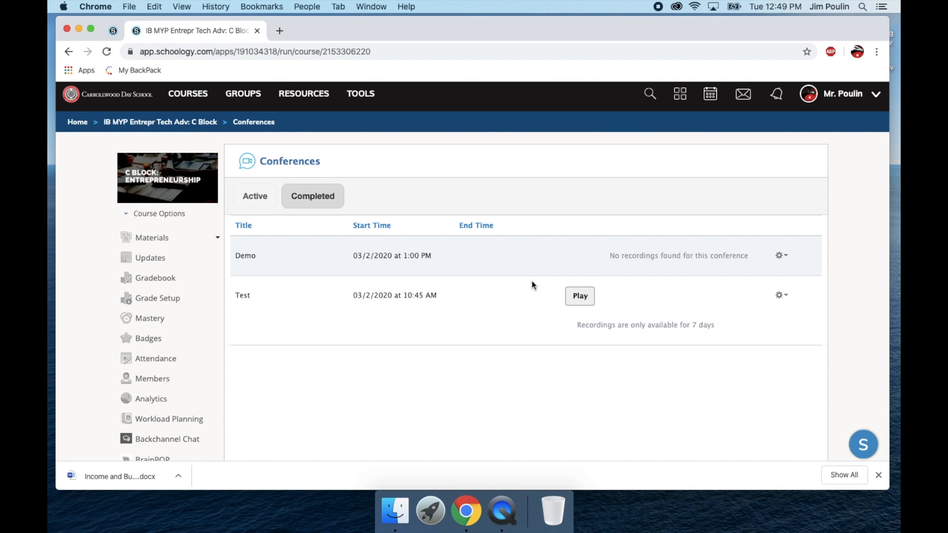
{"action": "mouse_move", "coordinate": [629, 67]}
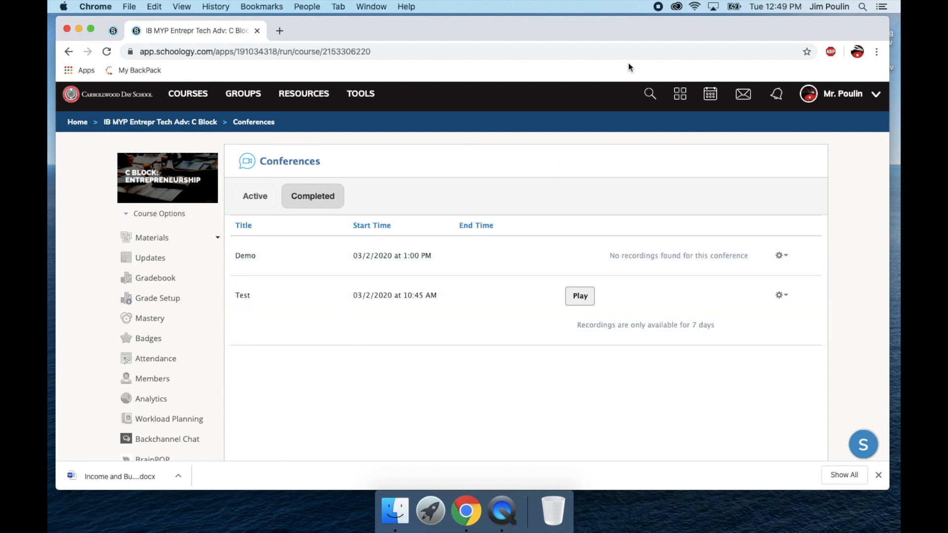